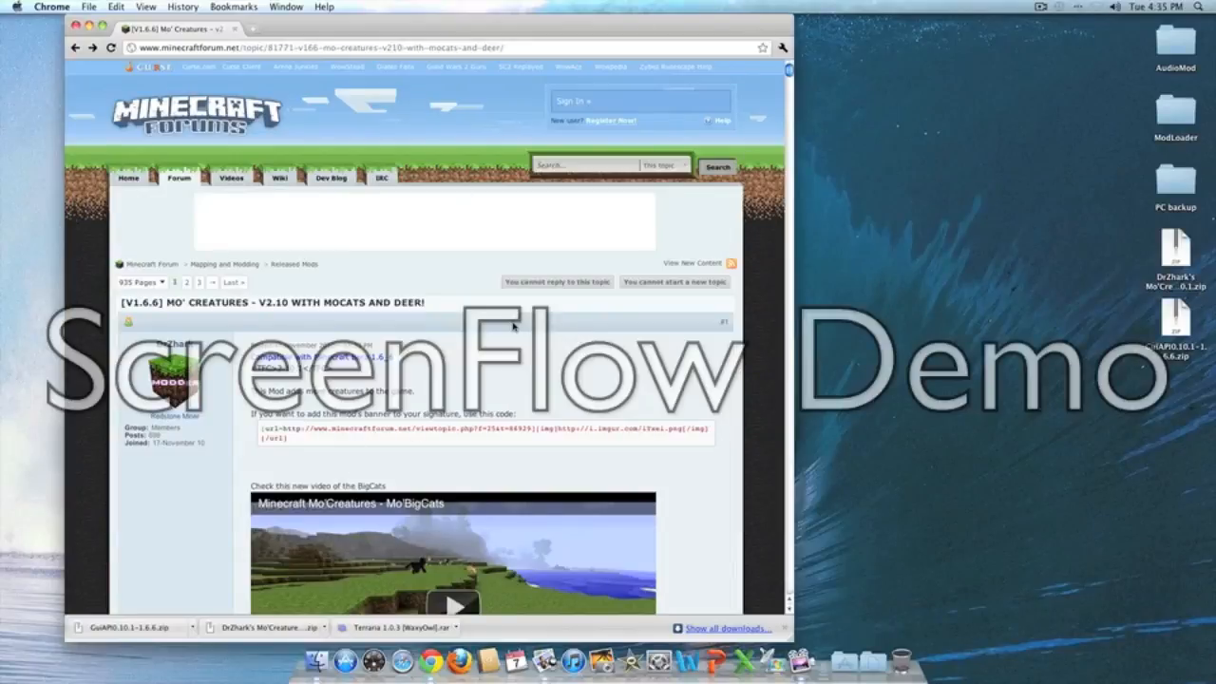
Scroll the Mo' Creatures v2.10 thread past the changelog to the download and manual install section.
scroll("down", 3)
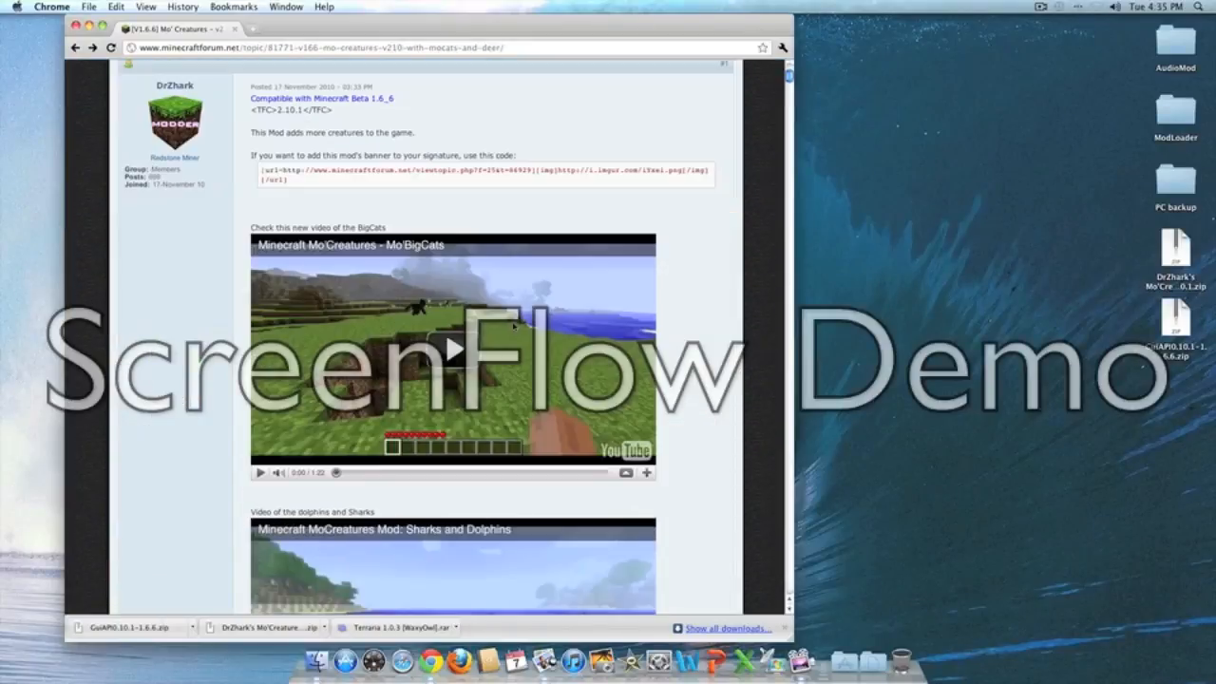
mouse_move(867, 85)
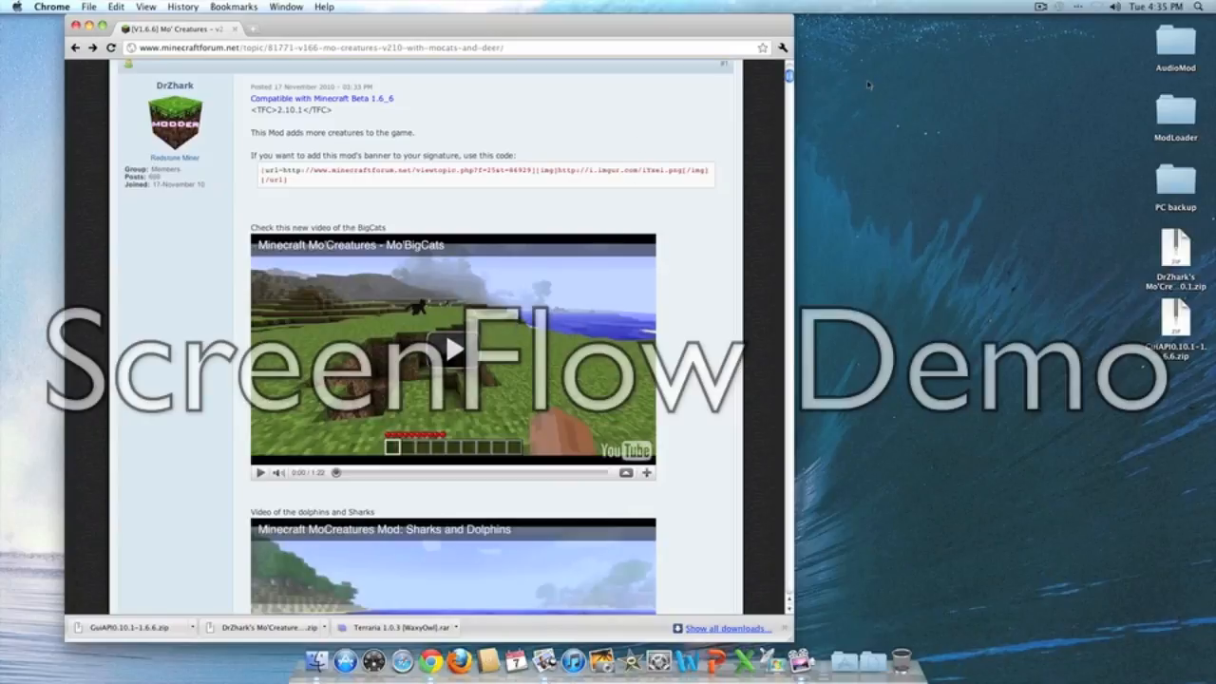
scroll("down", 3)
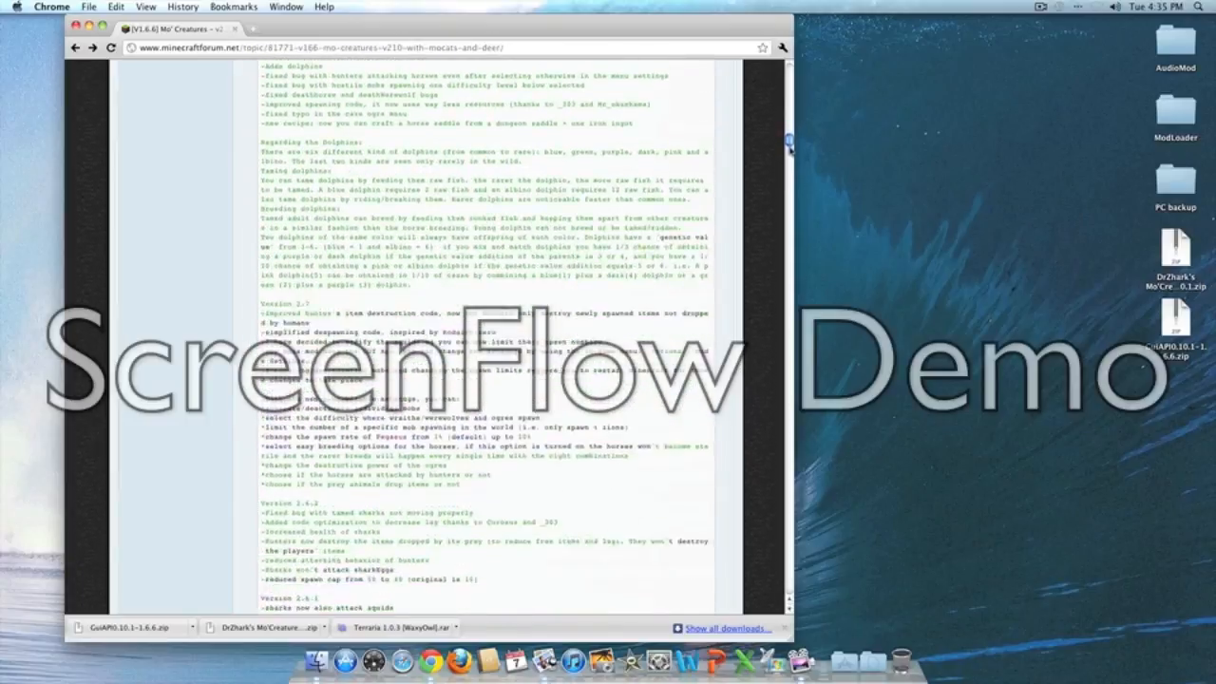
scroll("up", 3)
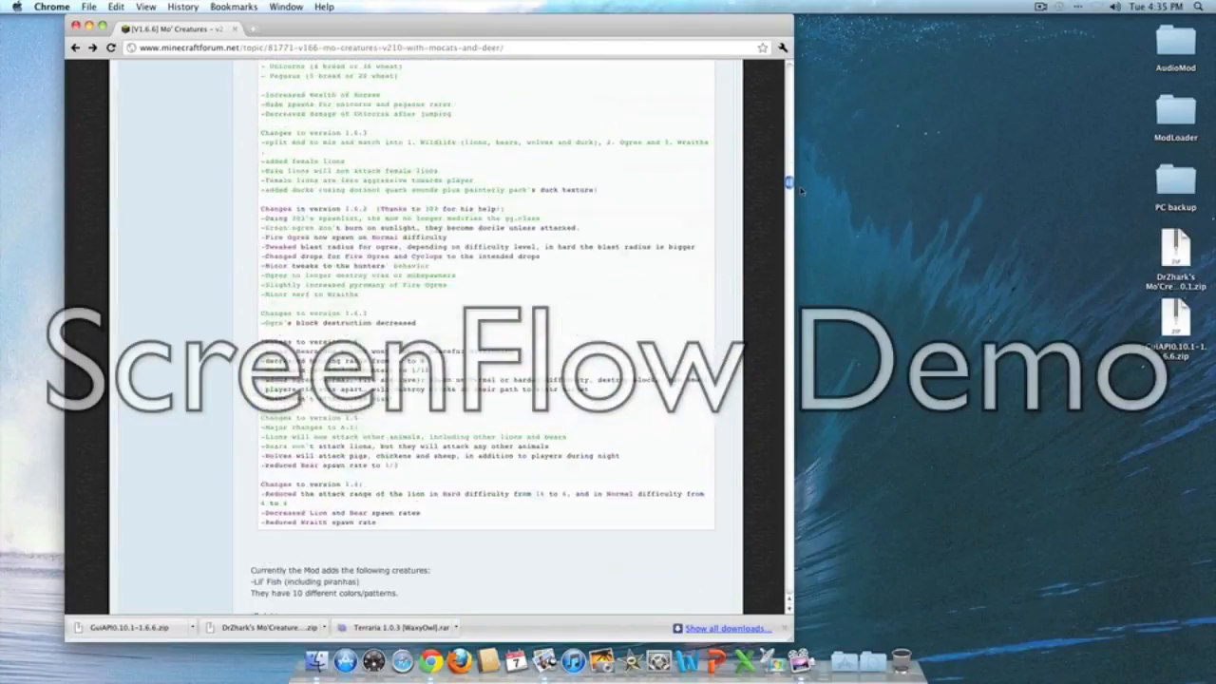
scroll("up", 3)
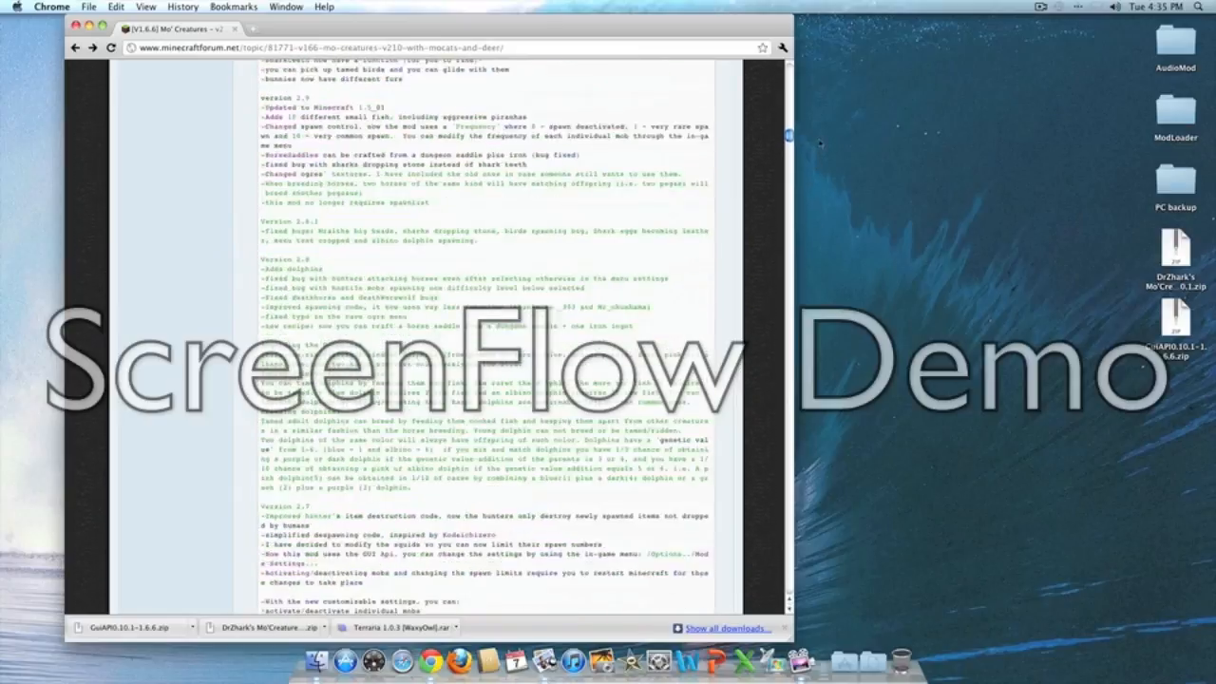
scroll("up", 3)
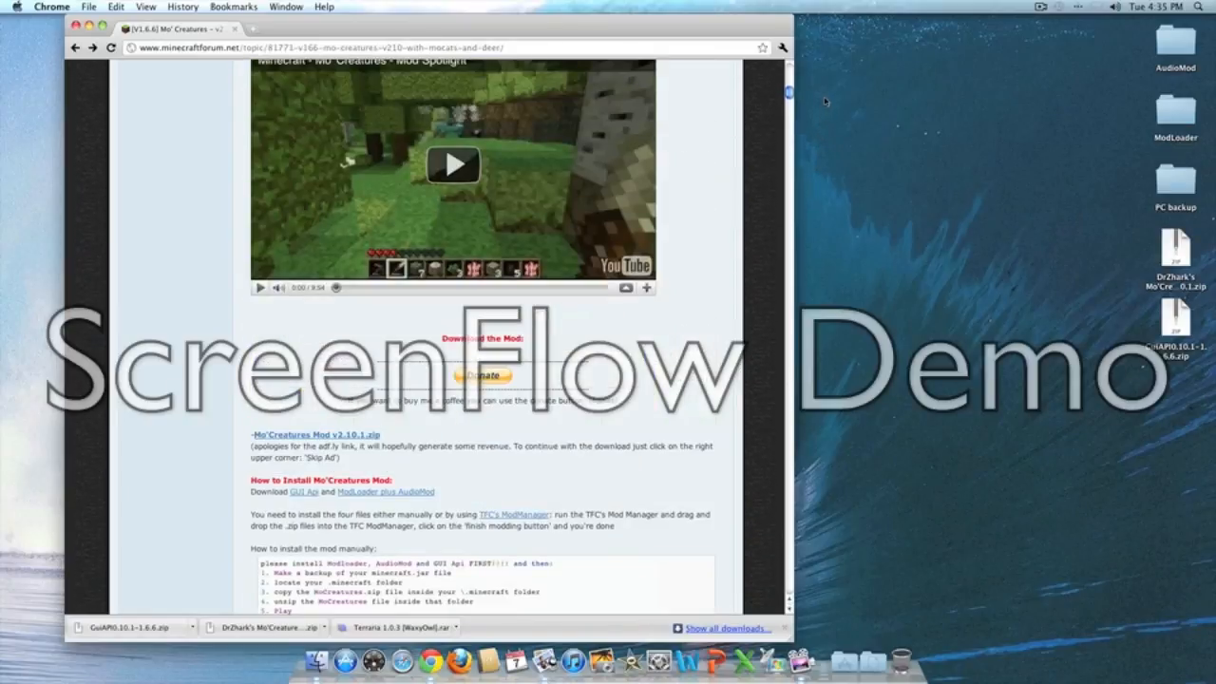
scroll("down", 3)
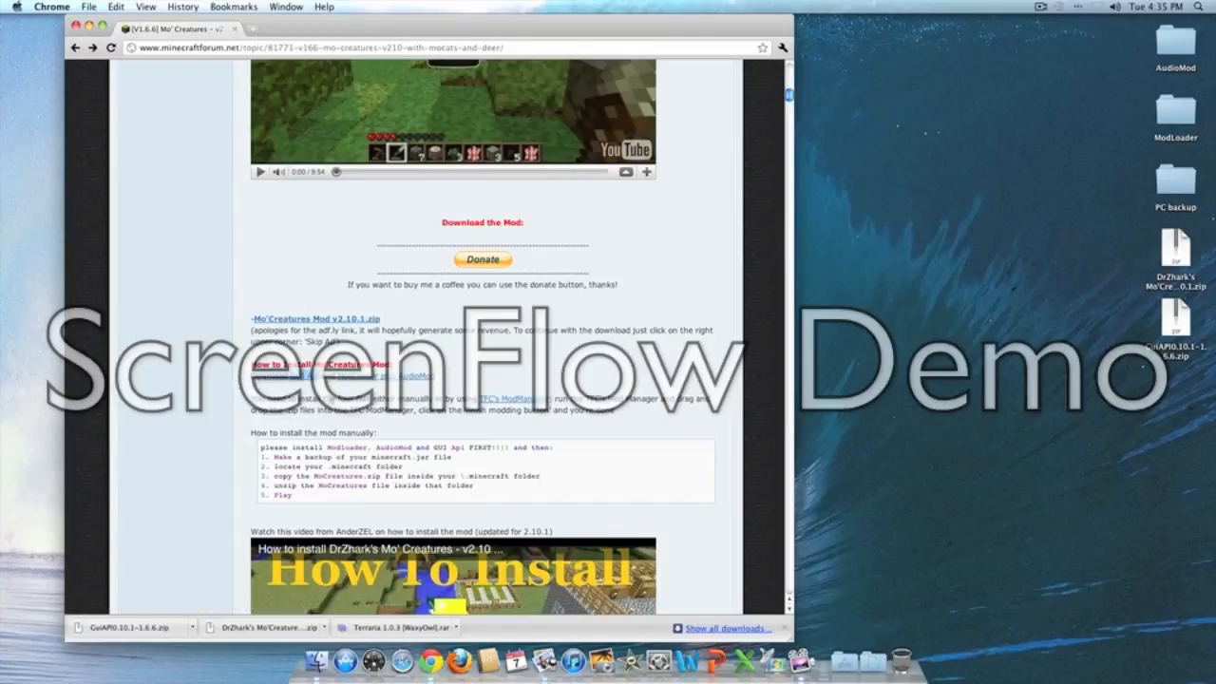
mouse_move(372, 380)
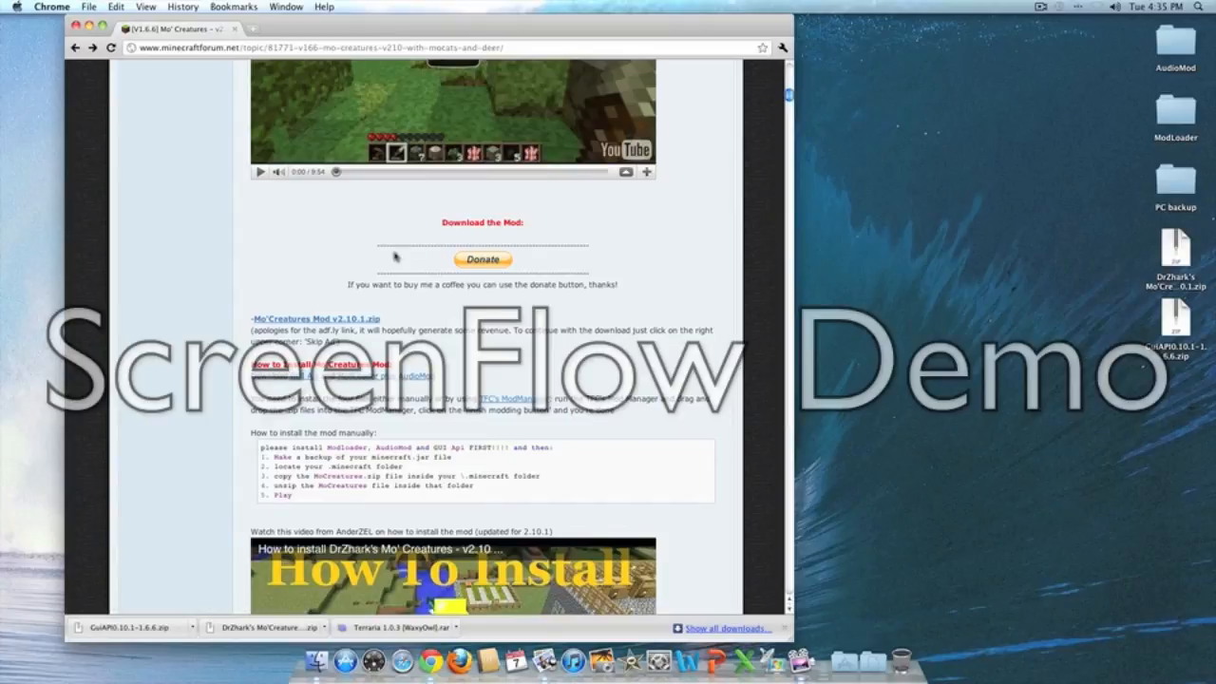
Switch from Chrome to Finder, view the minecraft folder's items, then launch Minecraft from the Dock.
left_click(1148, 53)
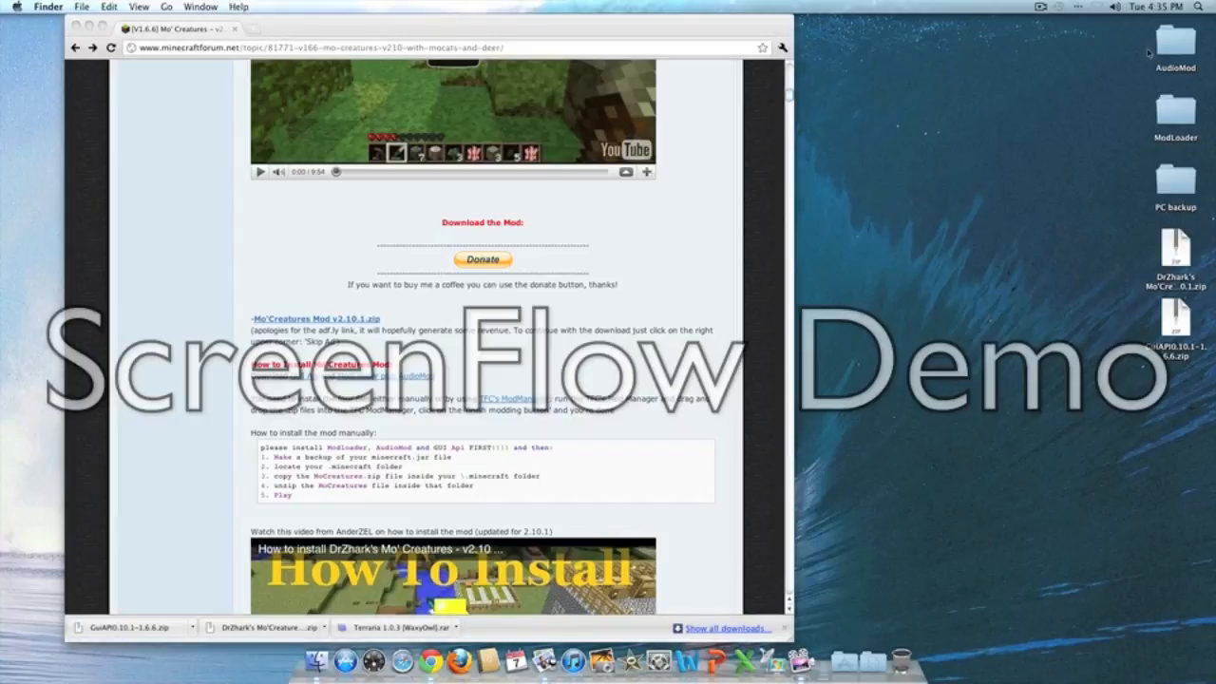
left_click(1174, 114)
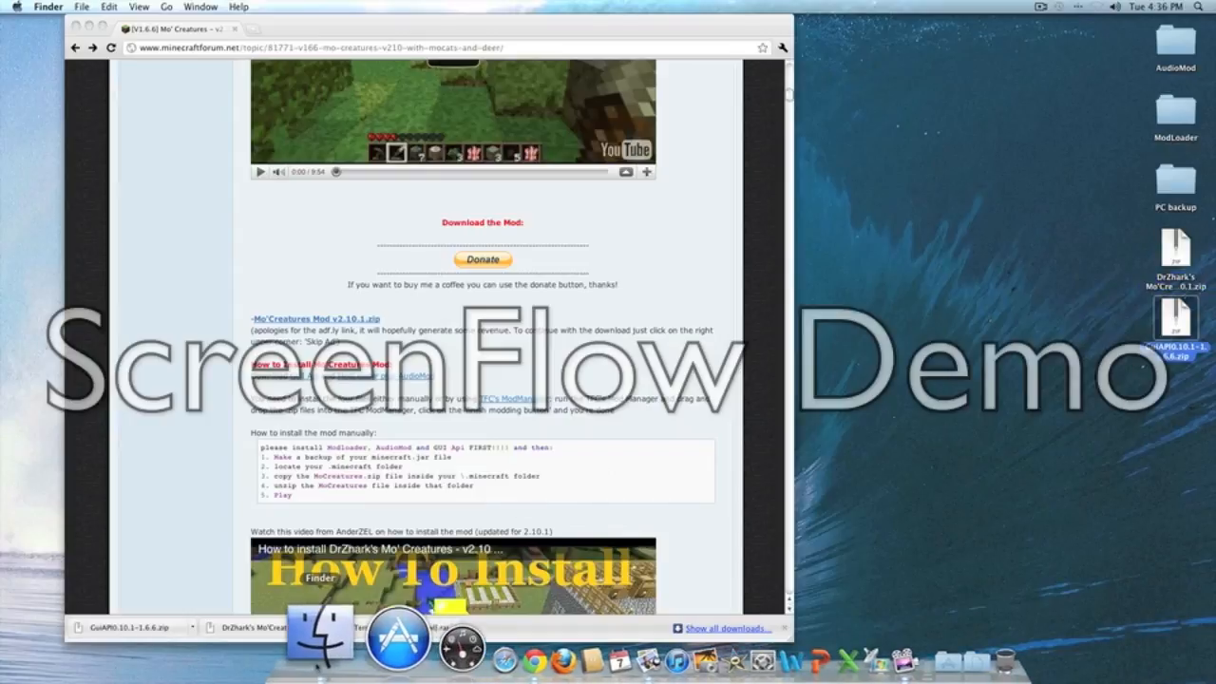
left_click(316, 637)
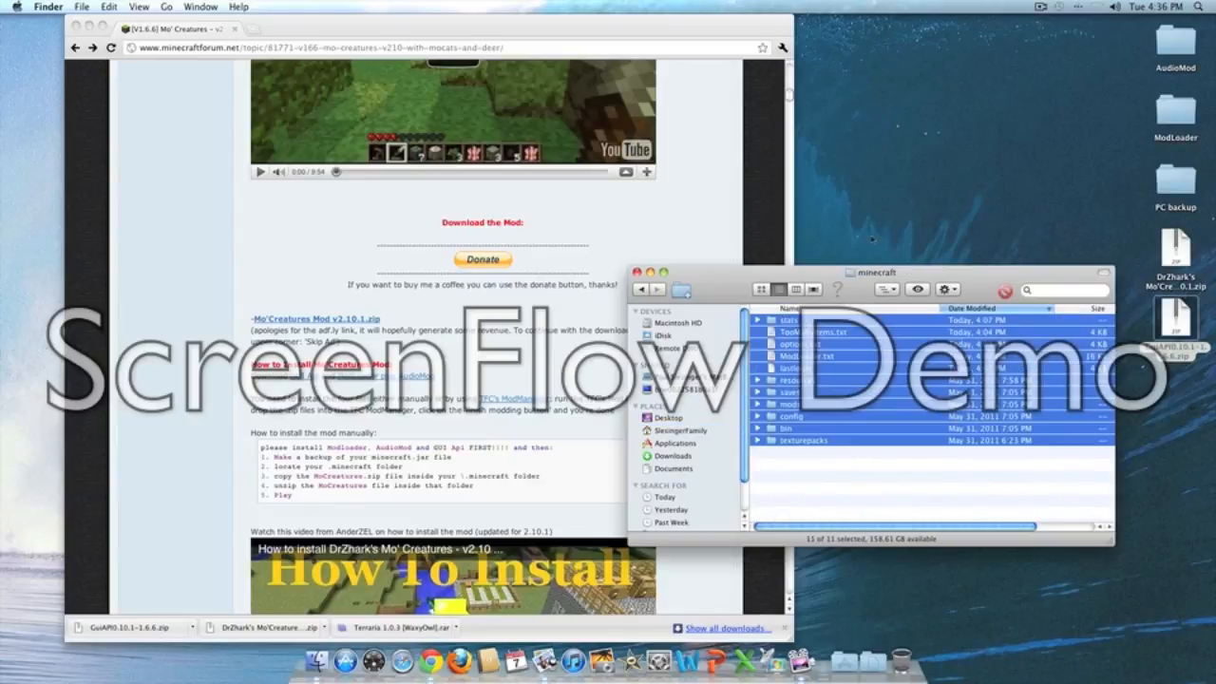
right_click(874, 370)
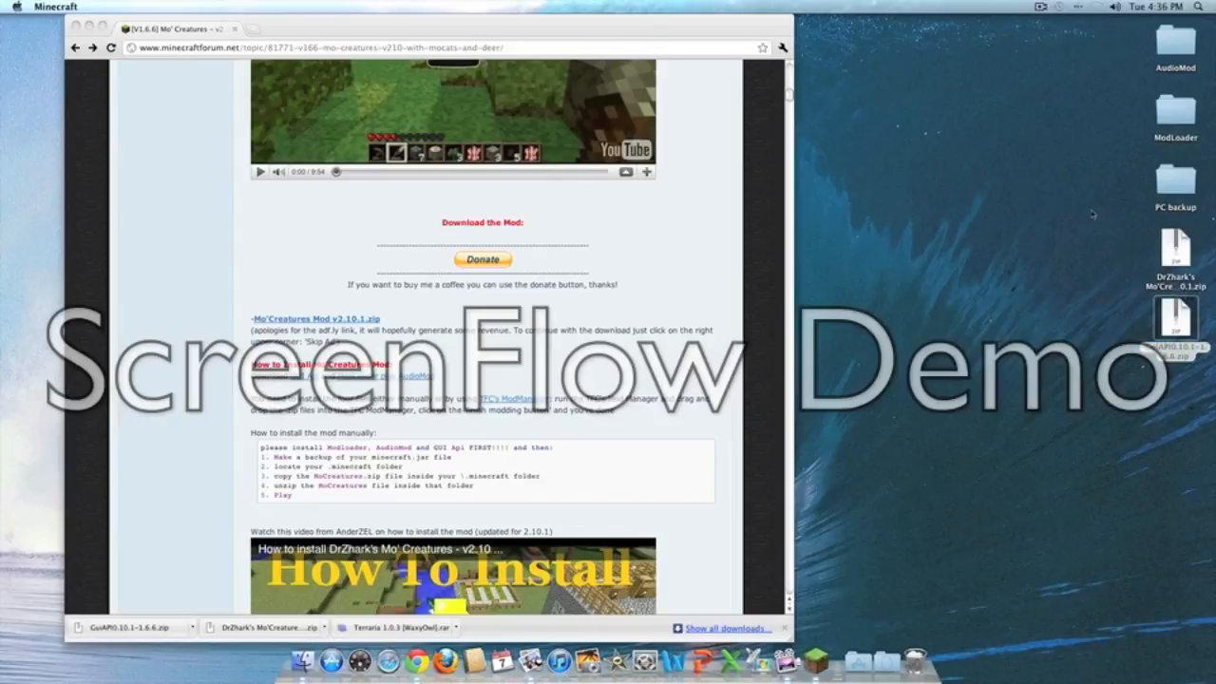
Enter the login password in the Minecraft Launcher's Password field.
left_click(809, 657)
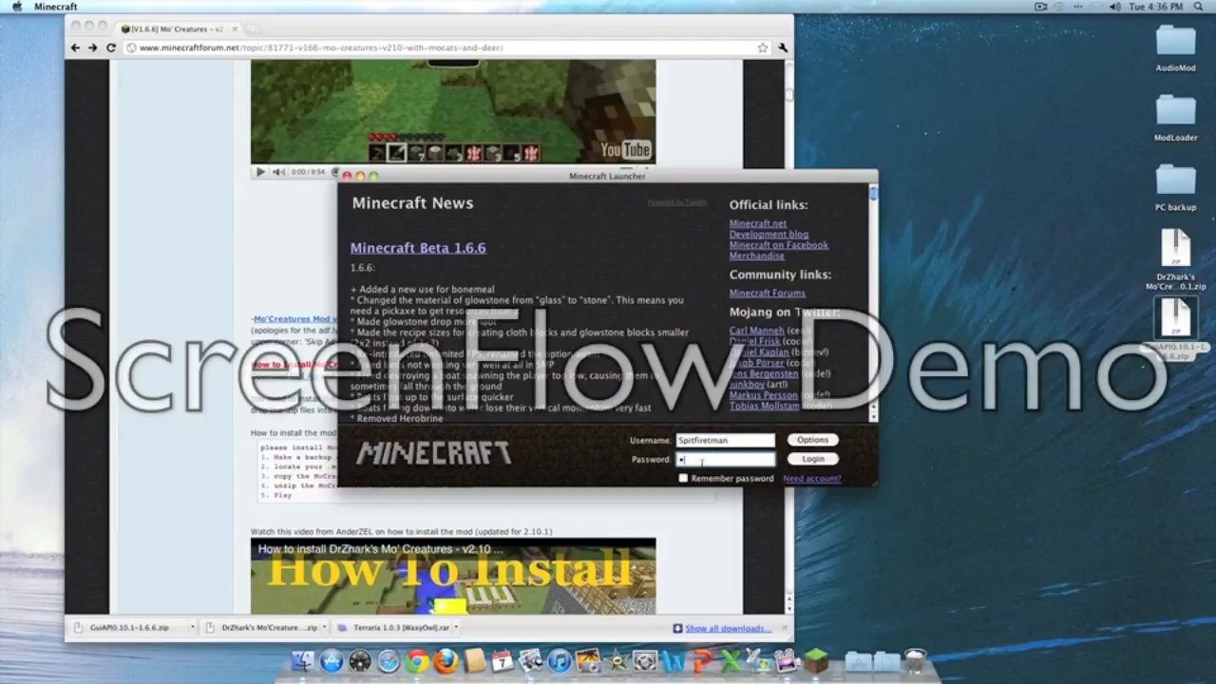
type("password")
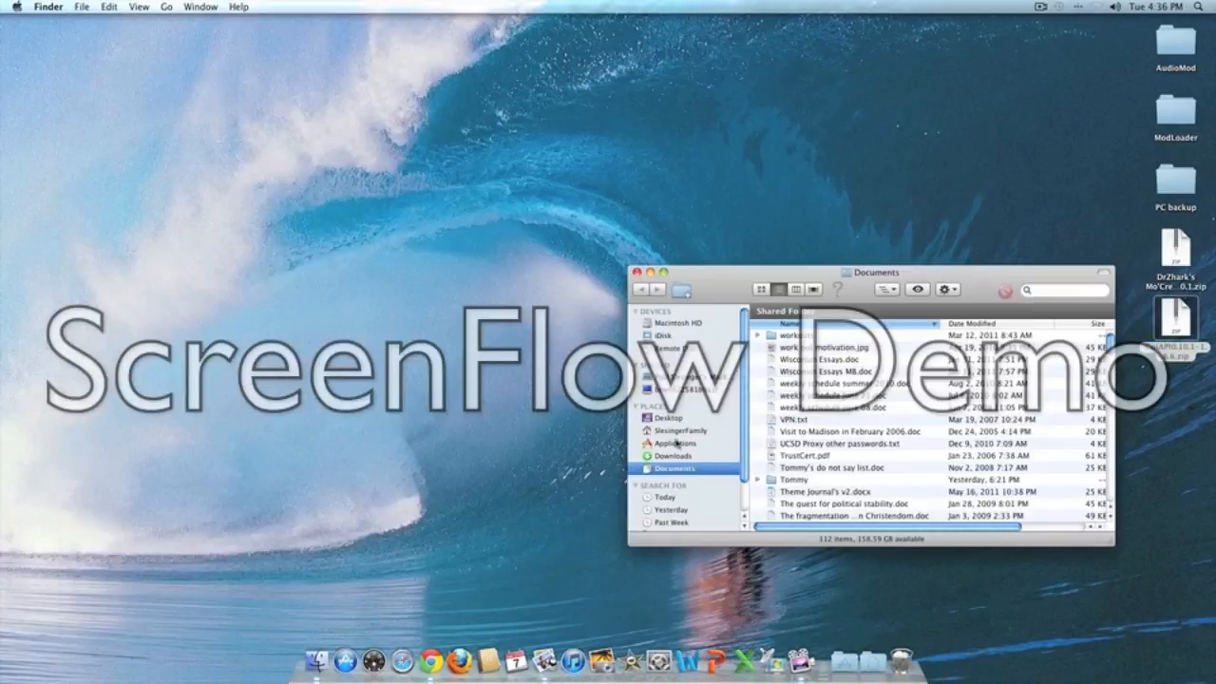
Navigate Application Support > minecraft > bin and open minecraft.jar as a folder, confirming the extension prompt.
left_click(680, 430)
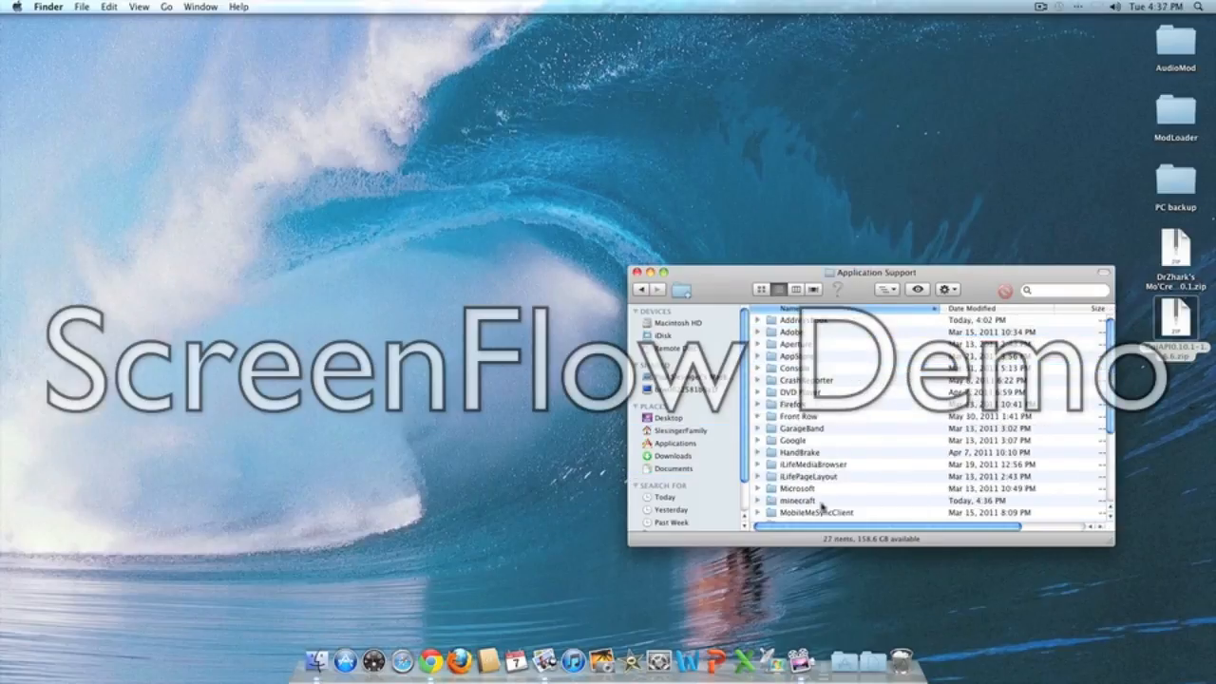
double_click(798, 500)
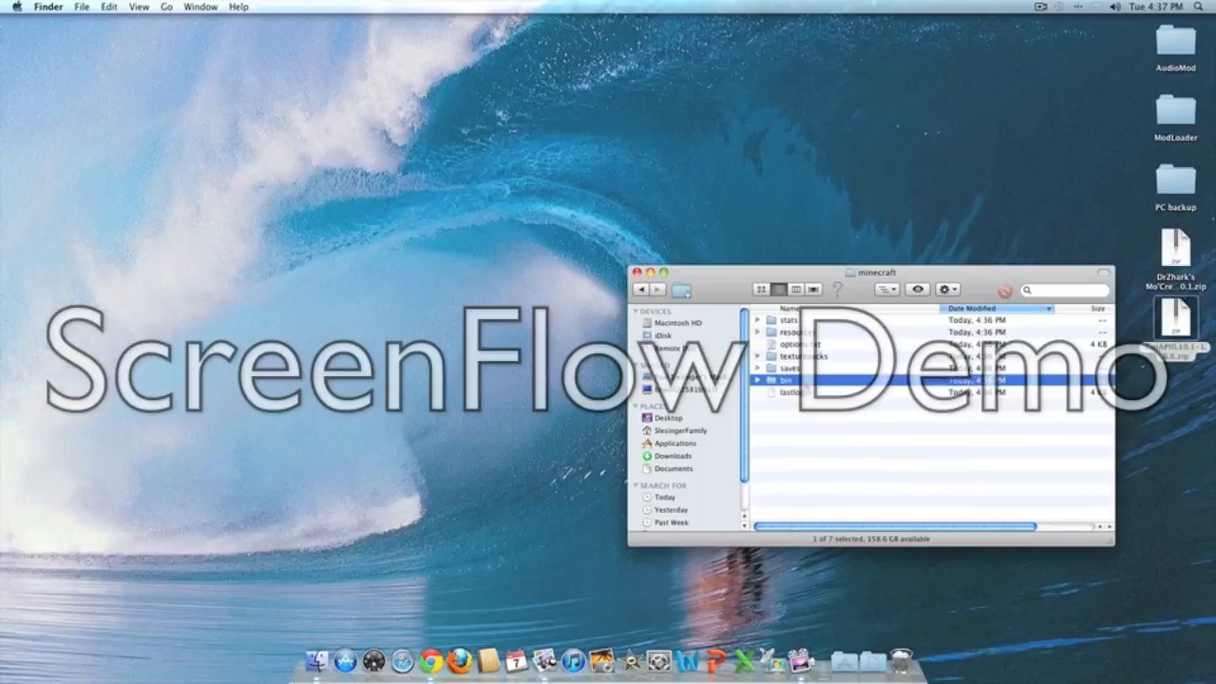
double_click(788, 381)
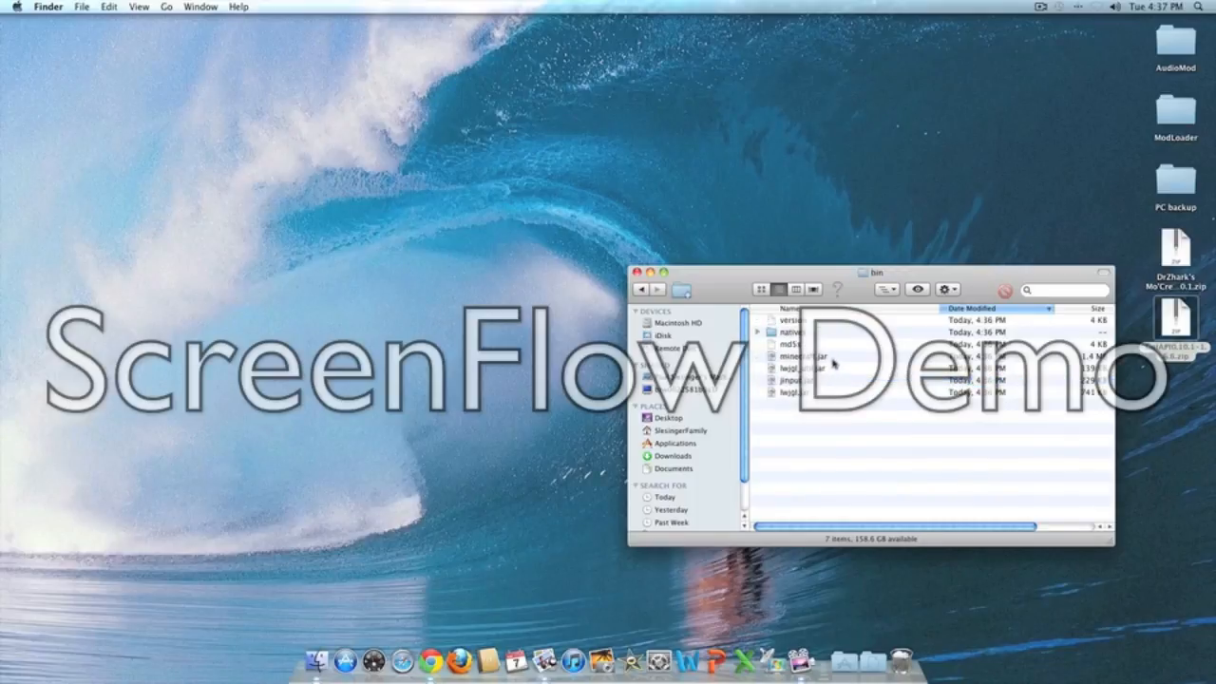
right_click(789, 348)
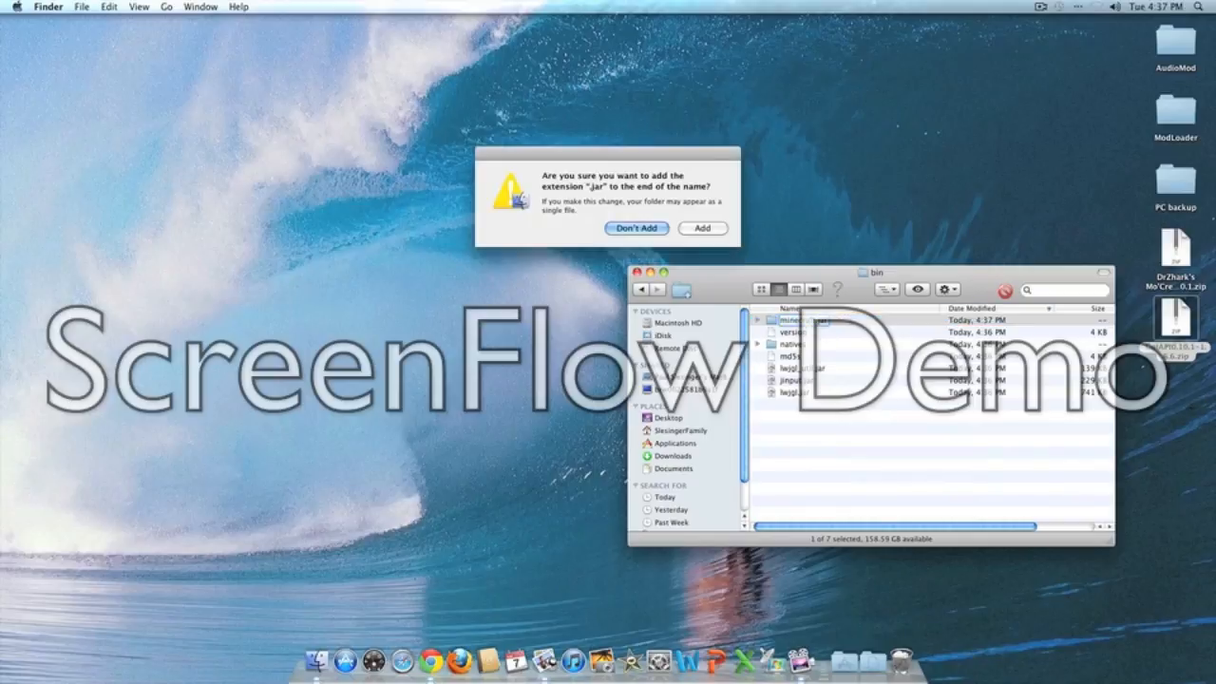
left_click(634, 228)
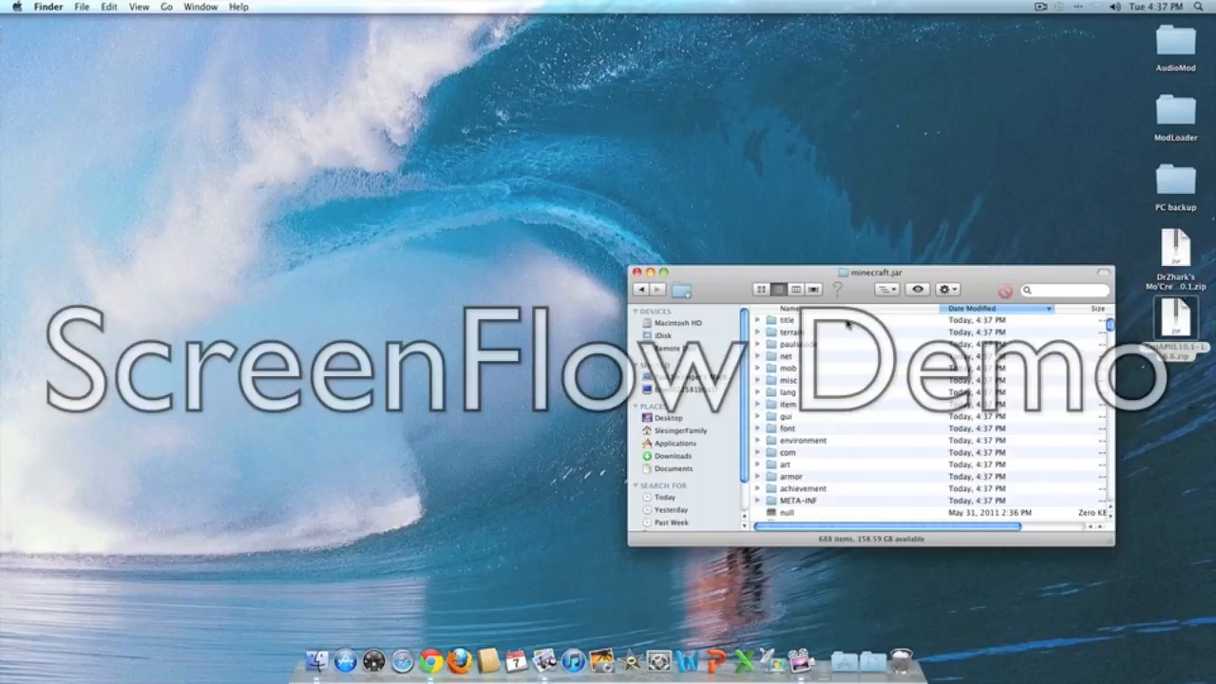
Move the minecraft.jar window aside and select all ModLoader class files to drag into it.
left_click_drag(884, 274, 798, 266)
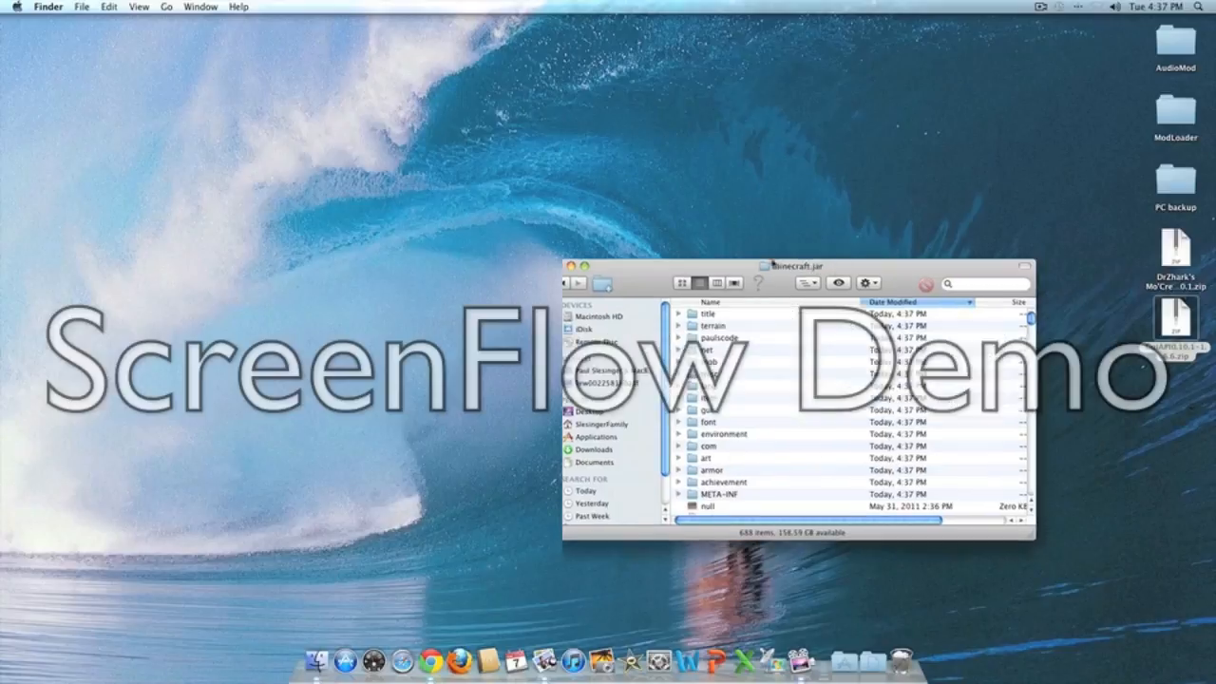
left_click_drag(799, 262, 429, 212)
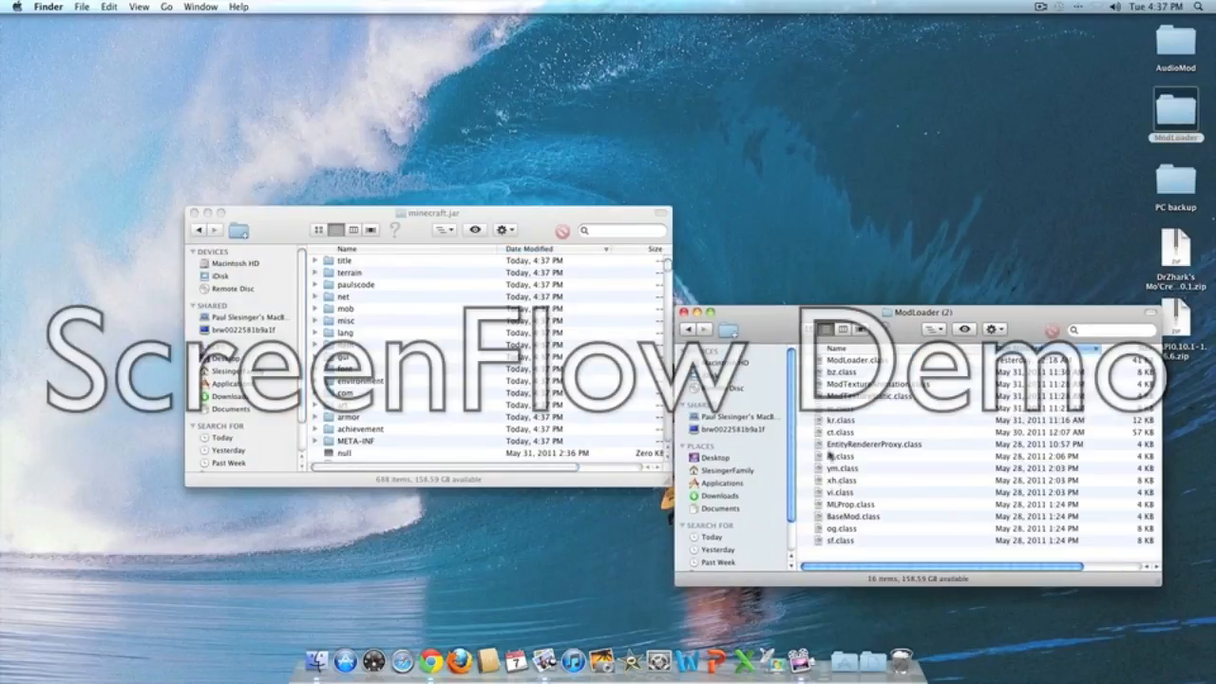
key("cmd+a")
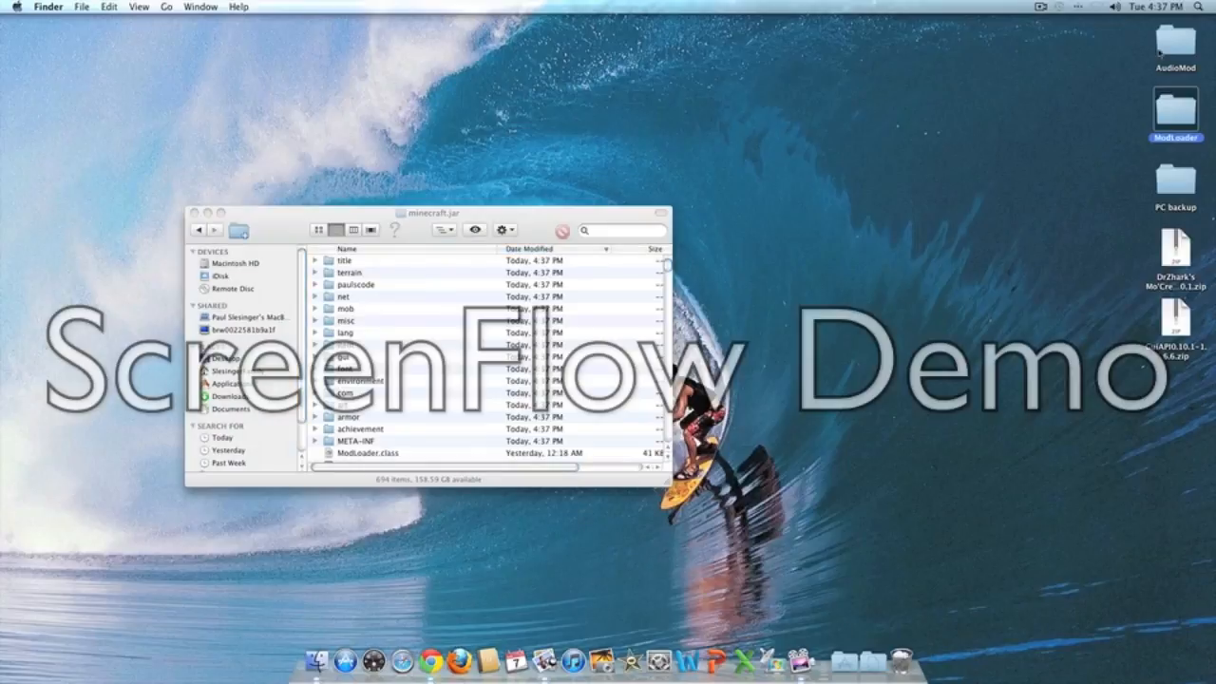
Copy AudioMod's files into minecraft.jar, replacing the existing class, and open the sound codecs folders in both windows.
double_click(1175, 46)
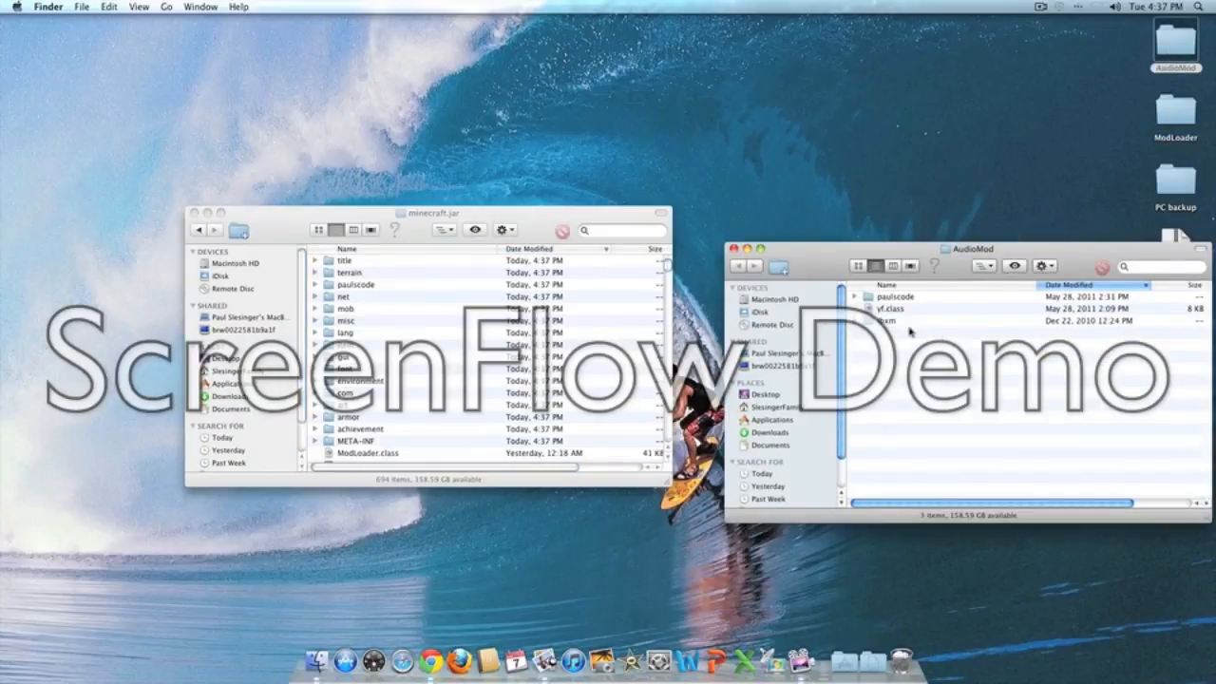
left_click(890, 308)
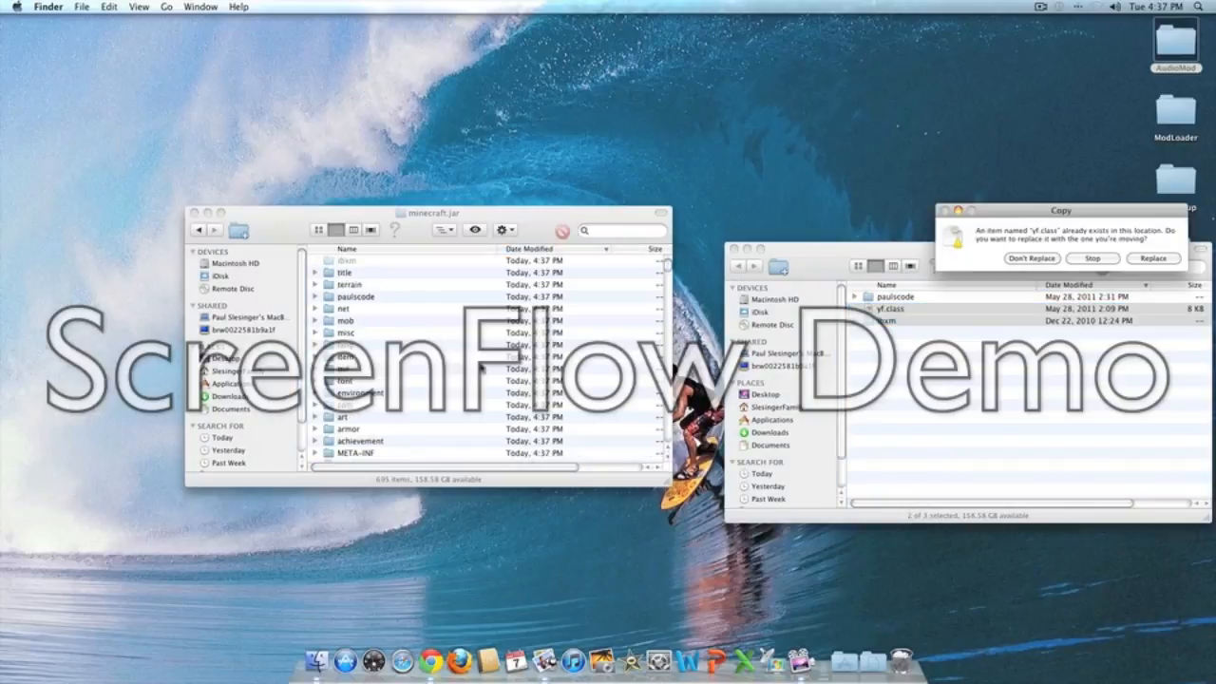
left_click(1151, 259)
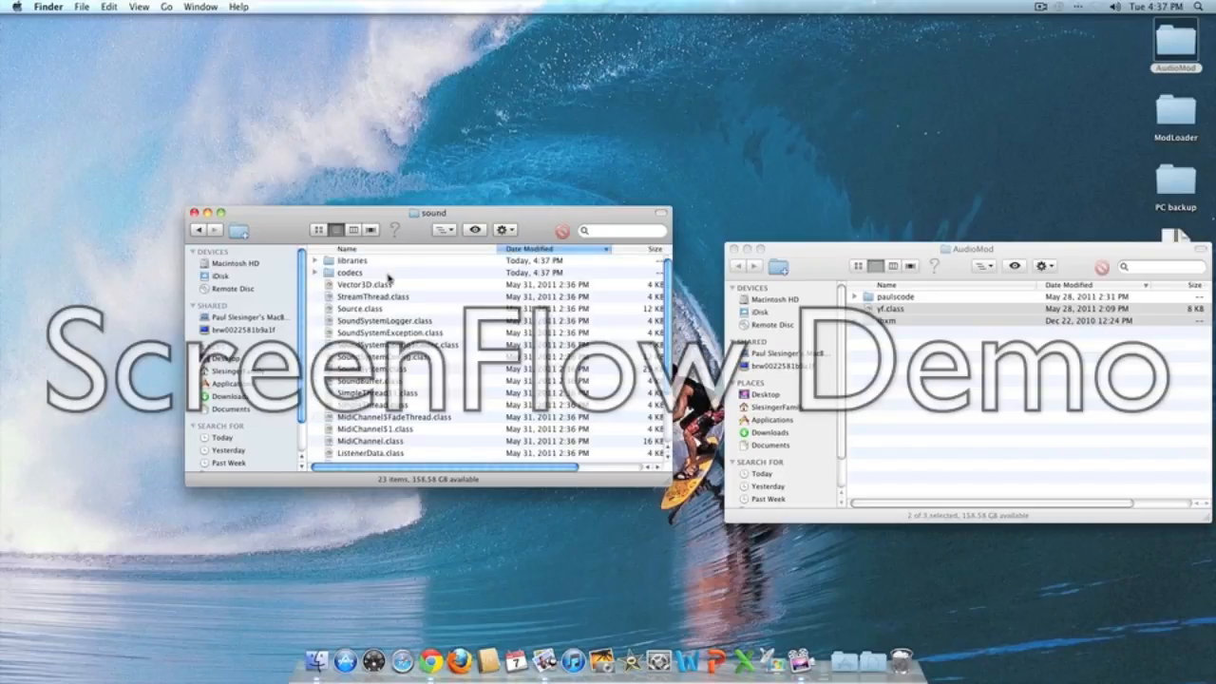
double_click(350, 274)
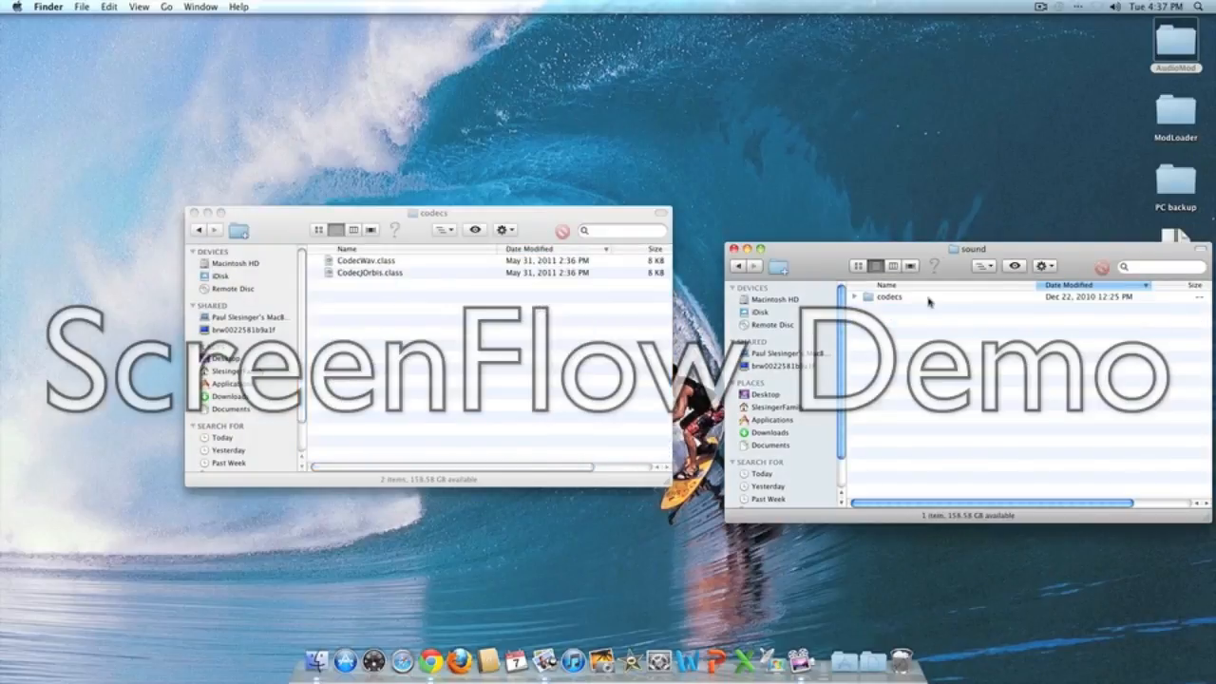
double_click(890, 297)
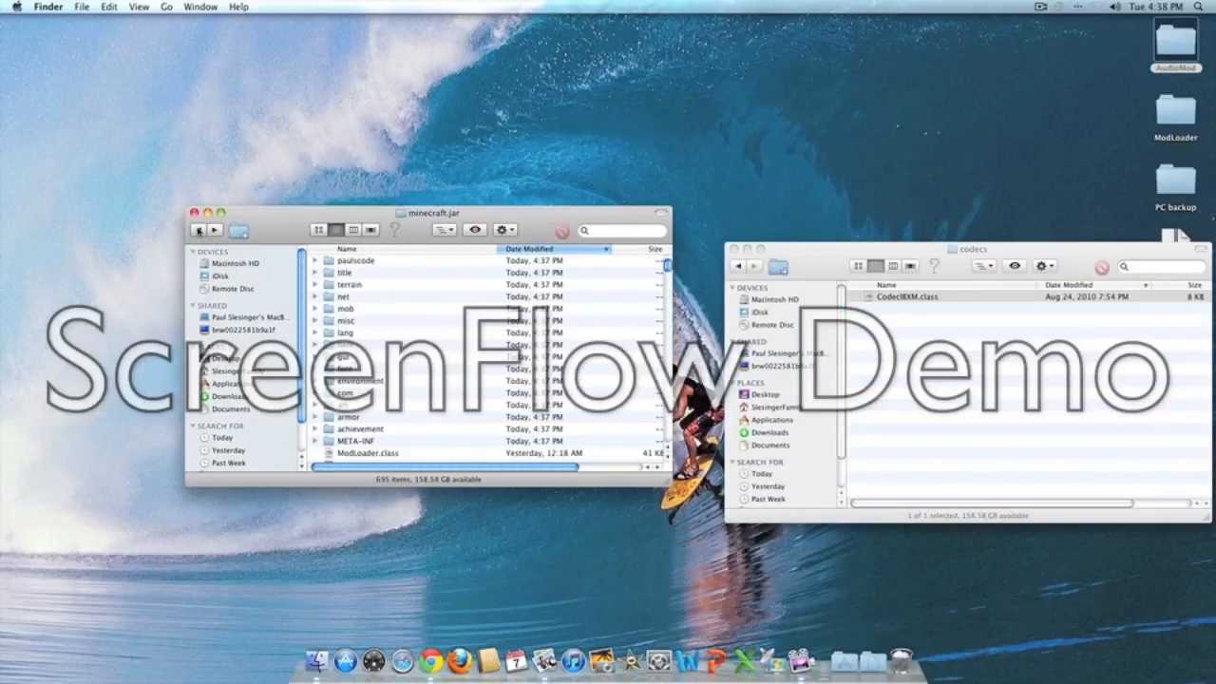
Close the sound window and copy every GuiAPI file into minecraft.jar, replacing existing files.
left_click(734, 266)
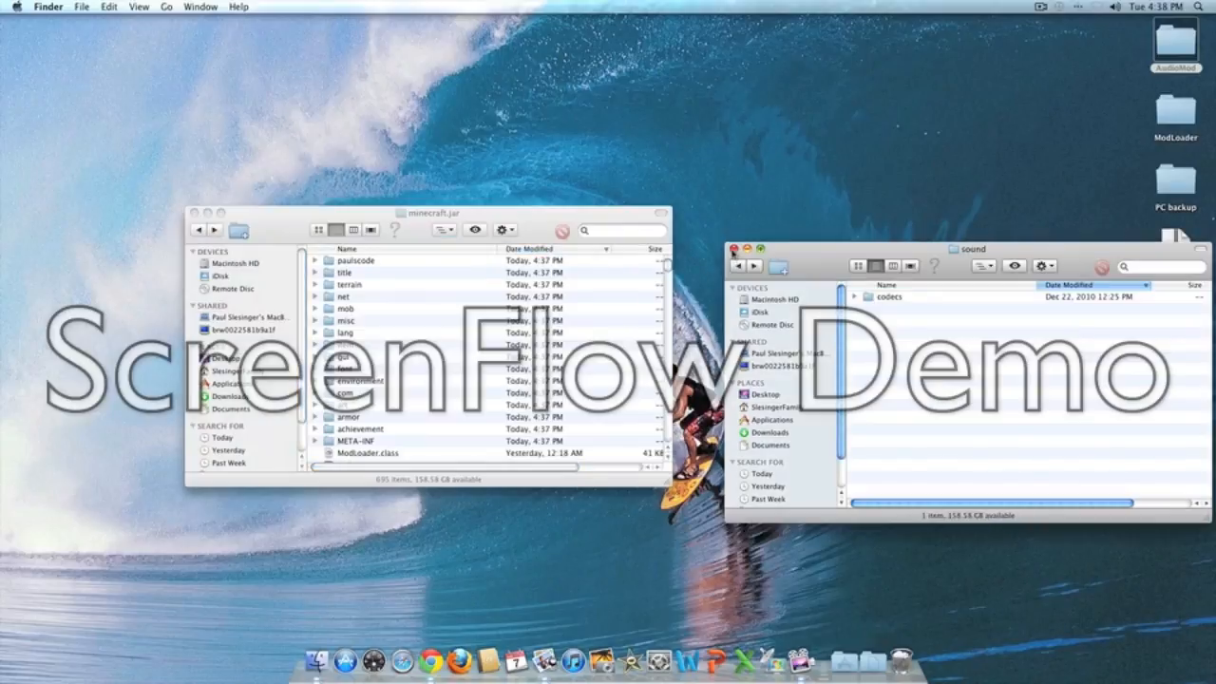
left_click(733, 249)
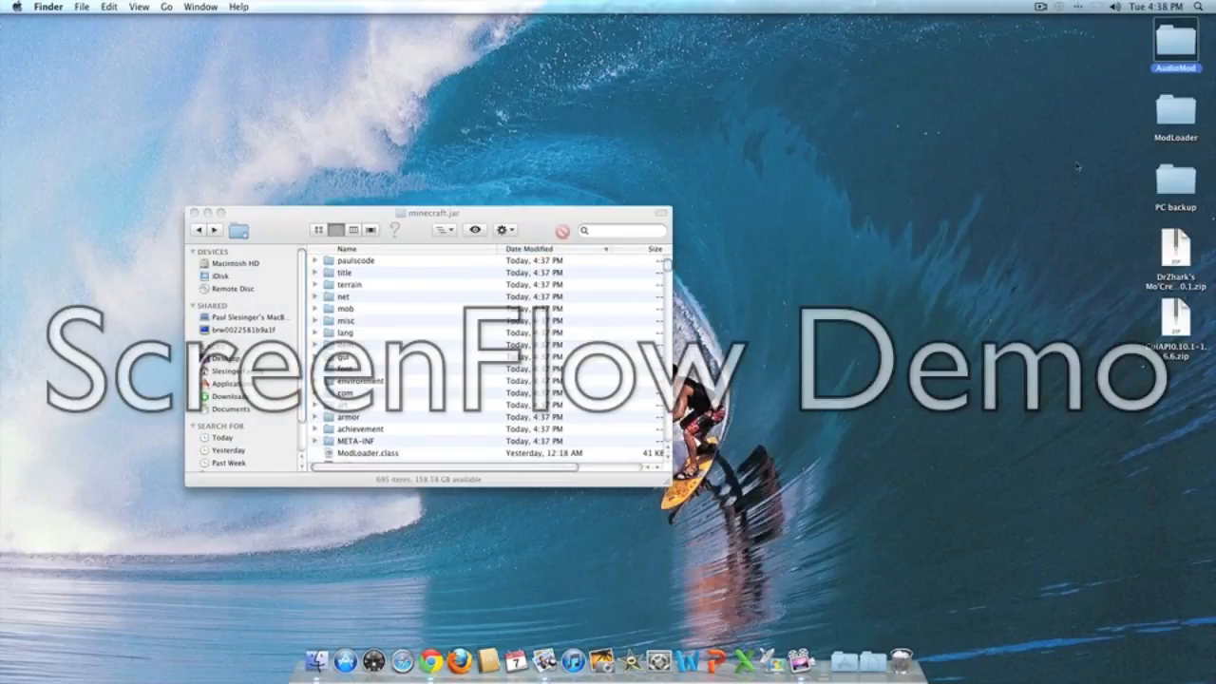
left_click(1175, 319)
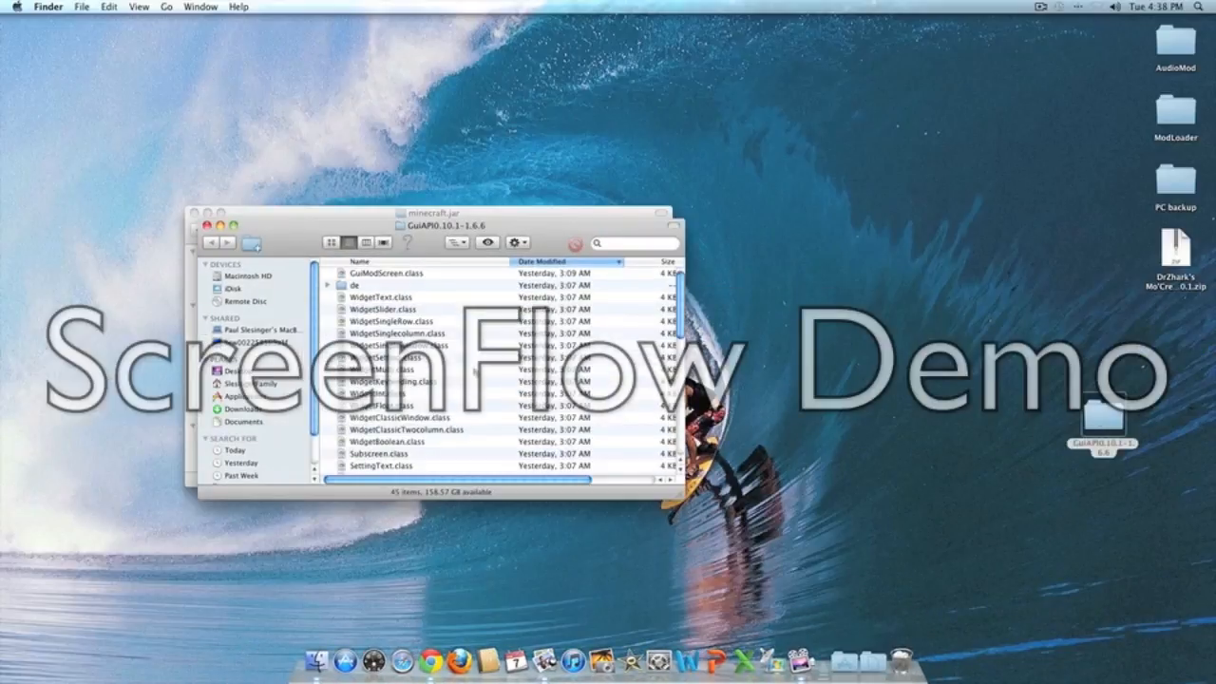
scroll("down", 3)
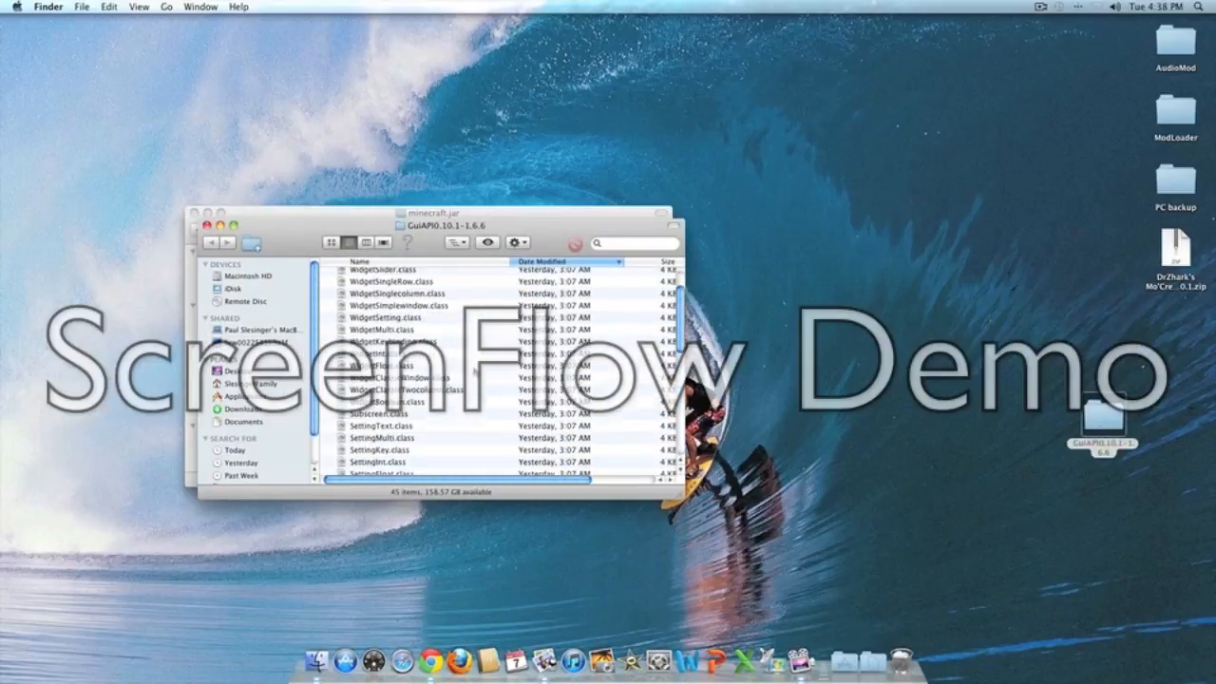
key("cmd+a")
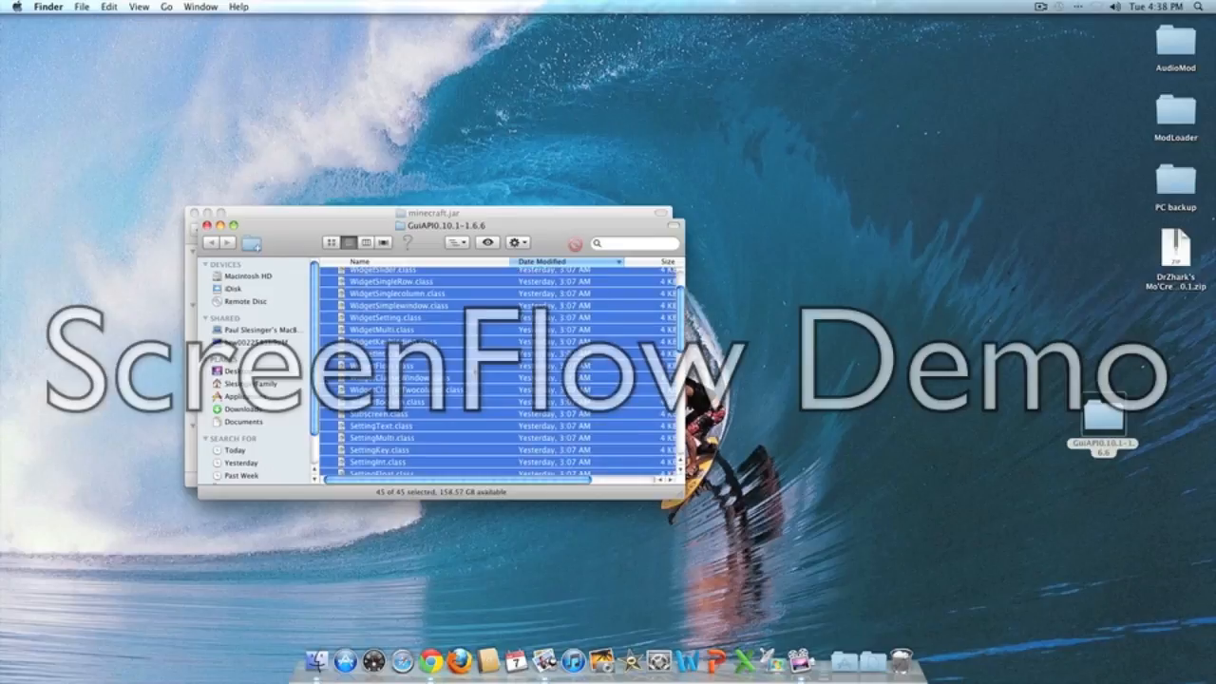
left_click(198, 230)
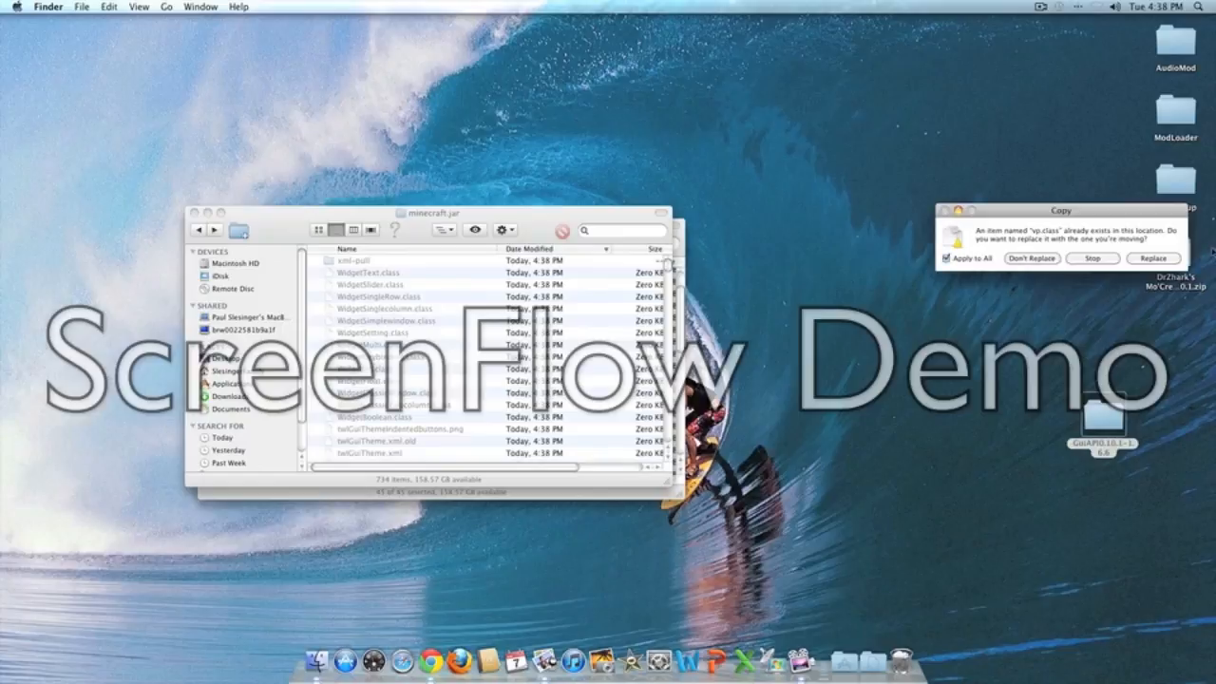
left_click(1152, 259)
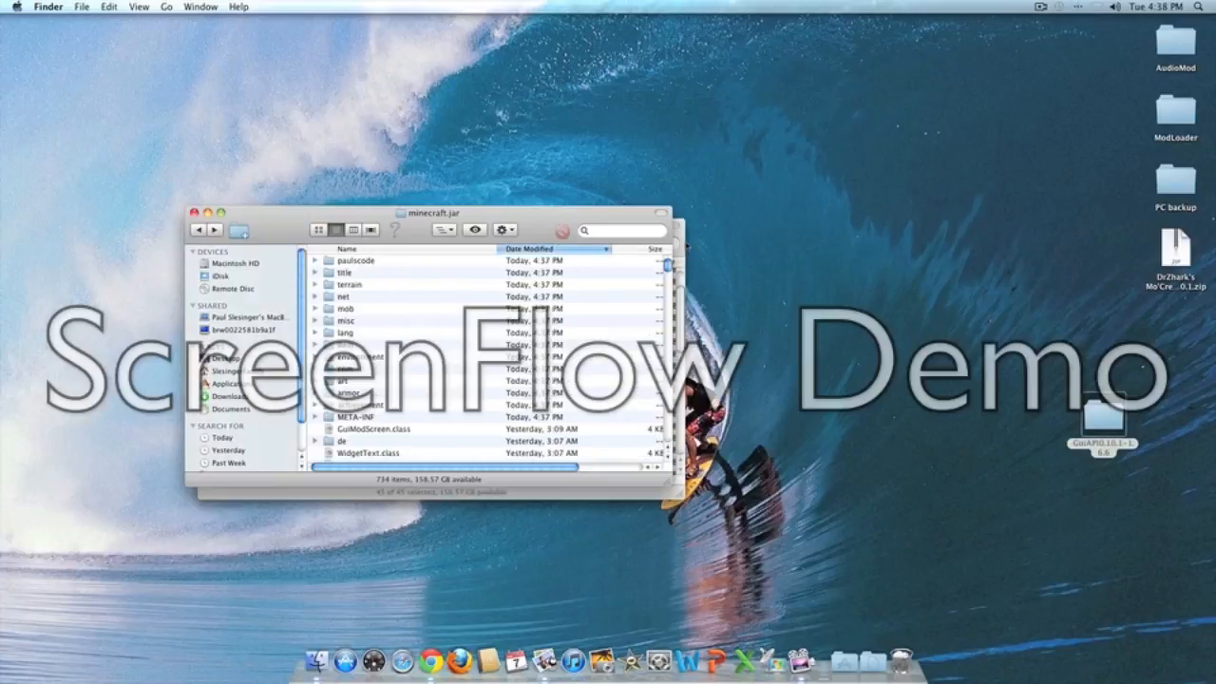
key("cmd+a")
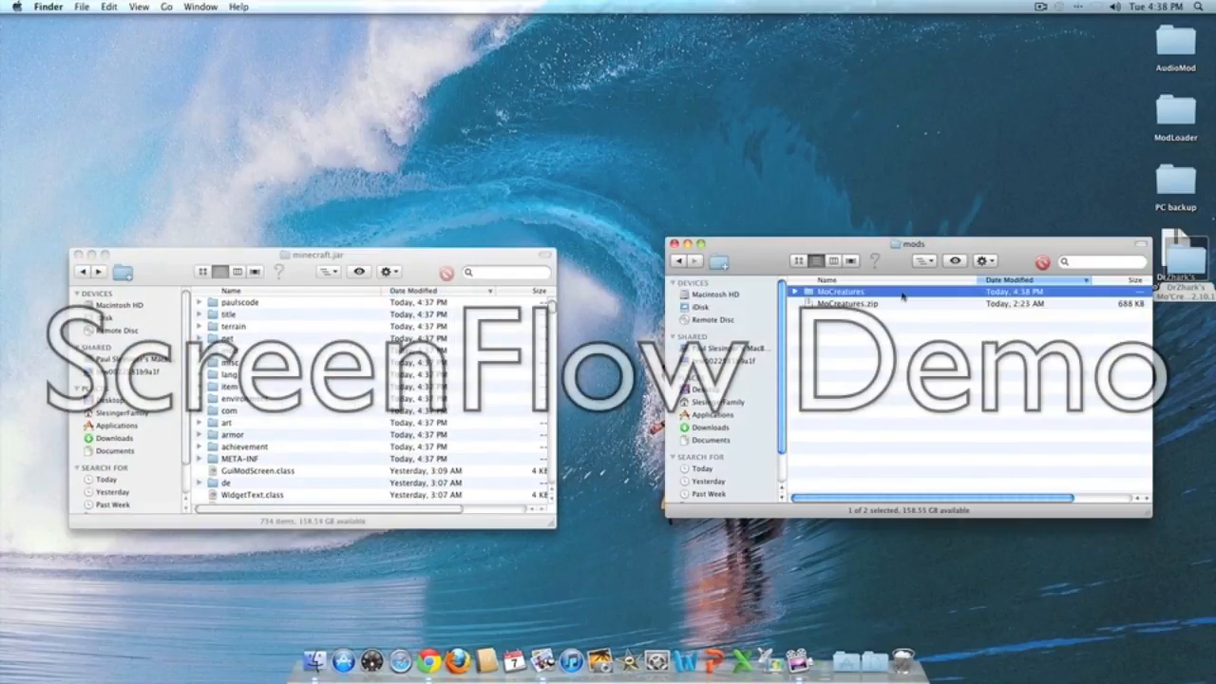
Open the MoCreatures folder, sort by name and select all its class files including mod_mocreatures.class for copying.
double_click(841, 291)
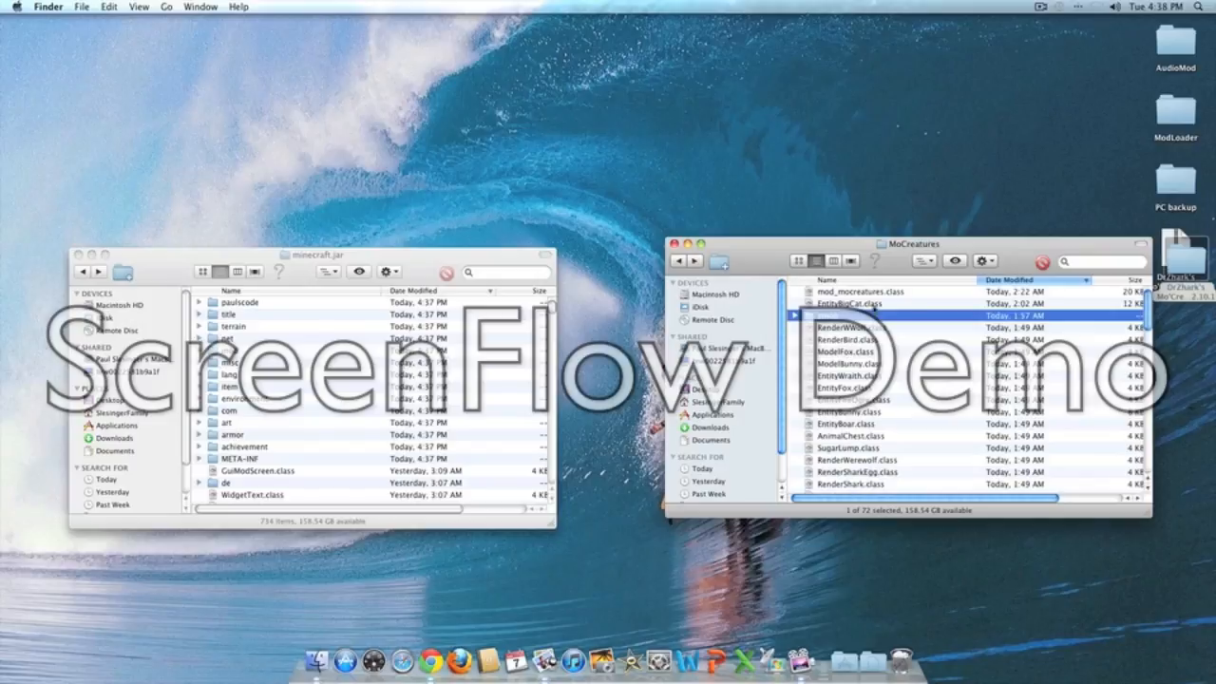
left_click(864, 291)
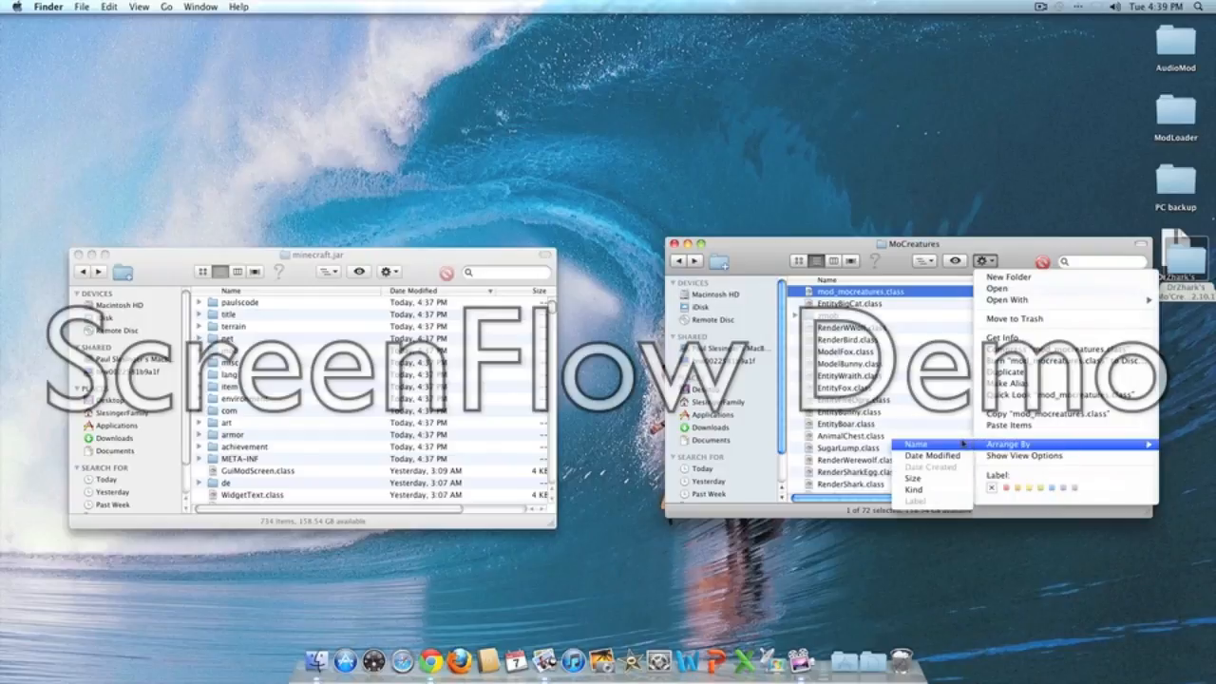
left_click(916, 443)
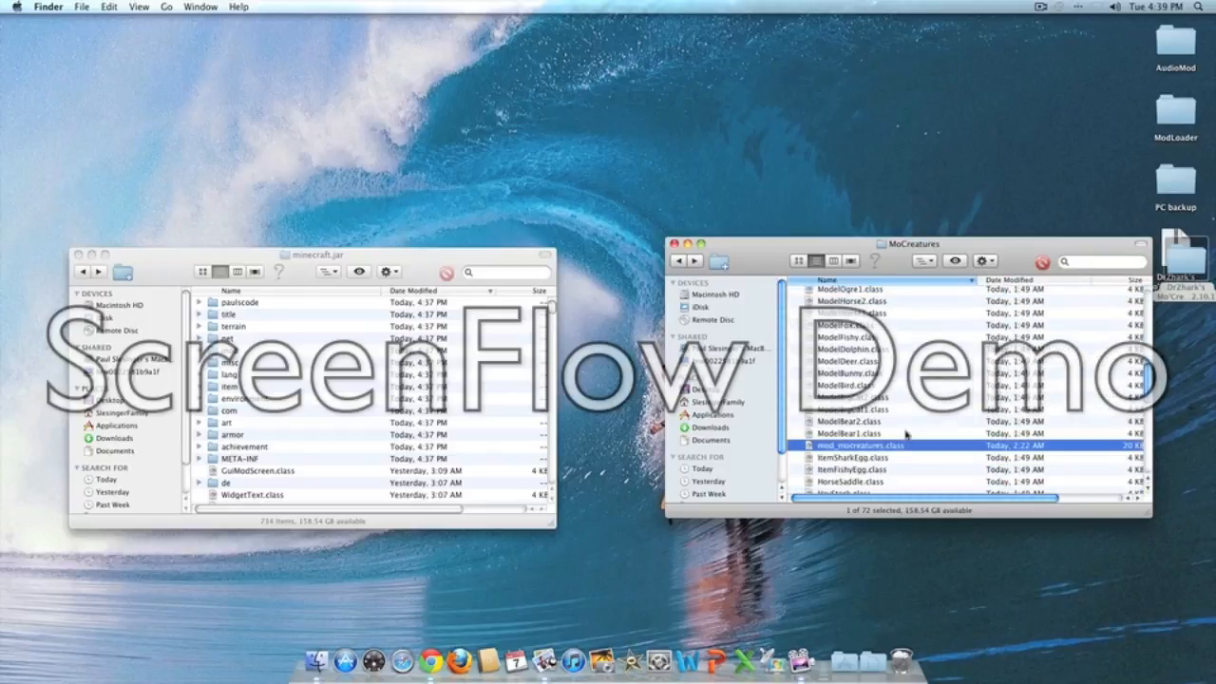
scroll("down", 3)
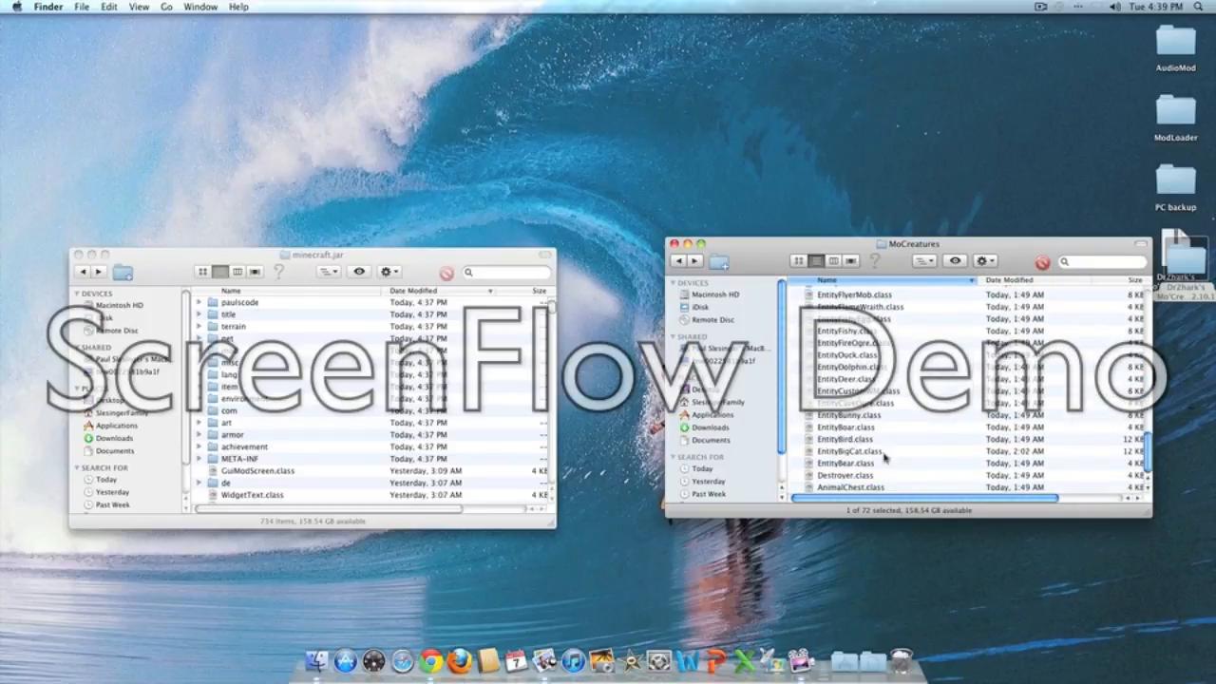
left_click(852, 486)
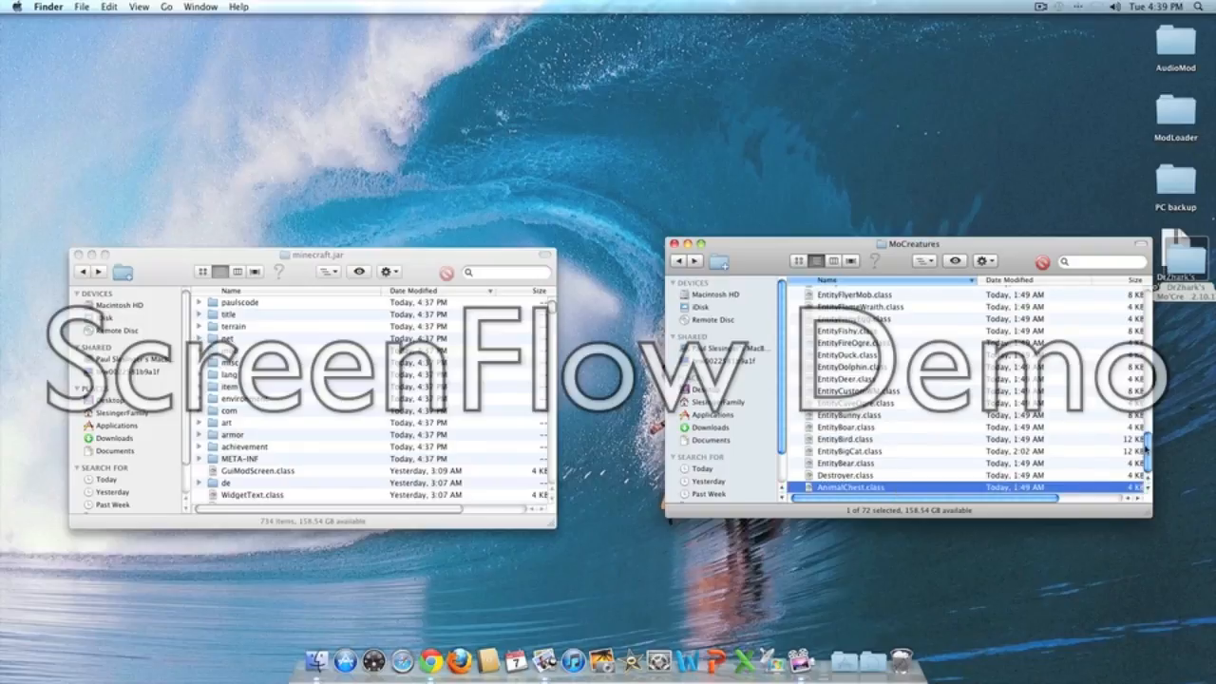
scroll("up", 3)
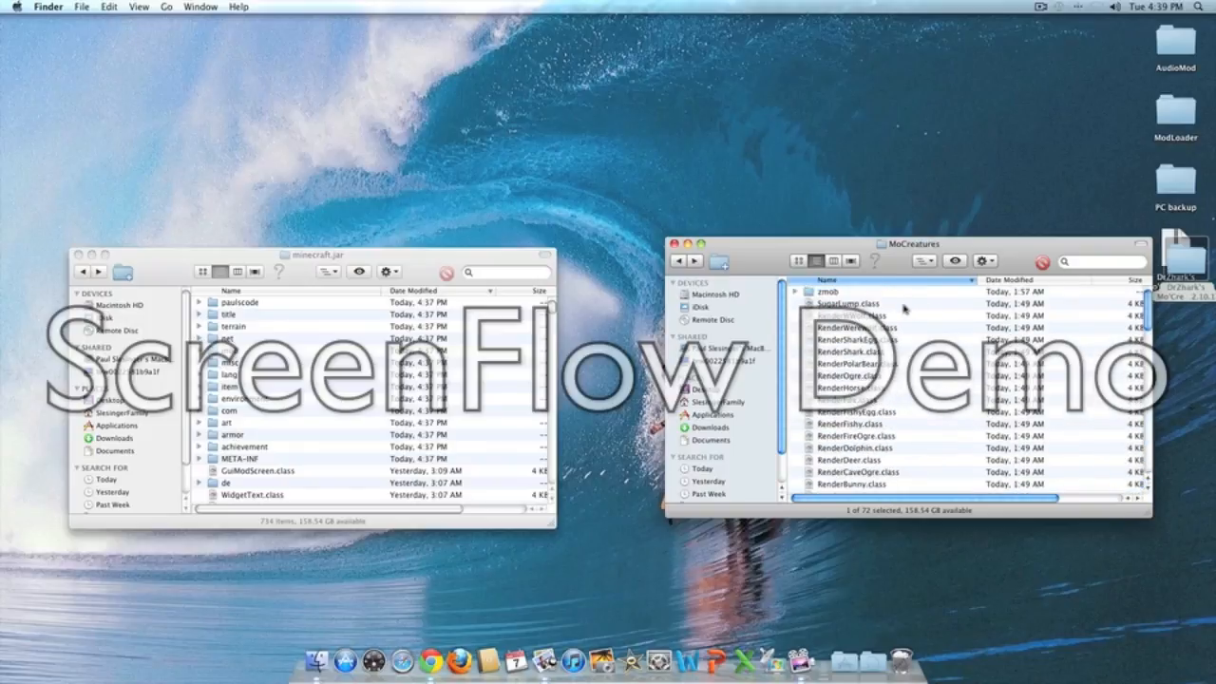
key("cmd+a")
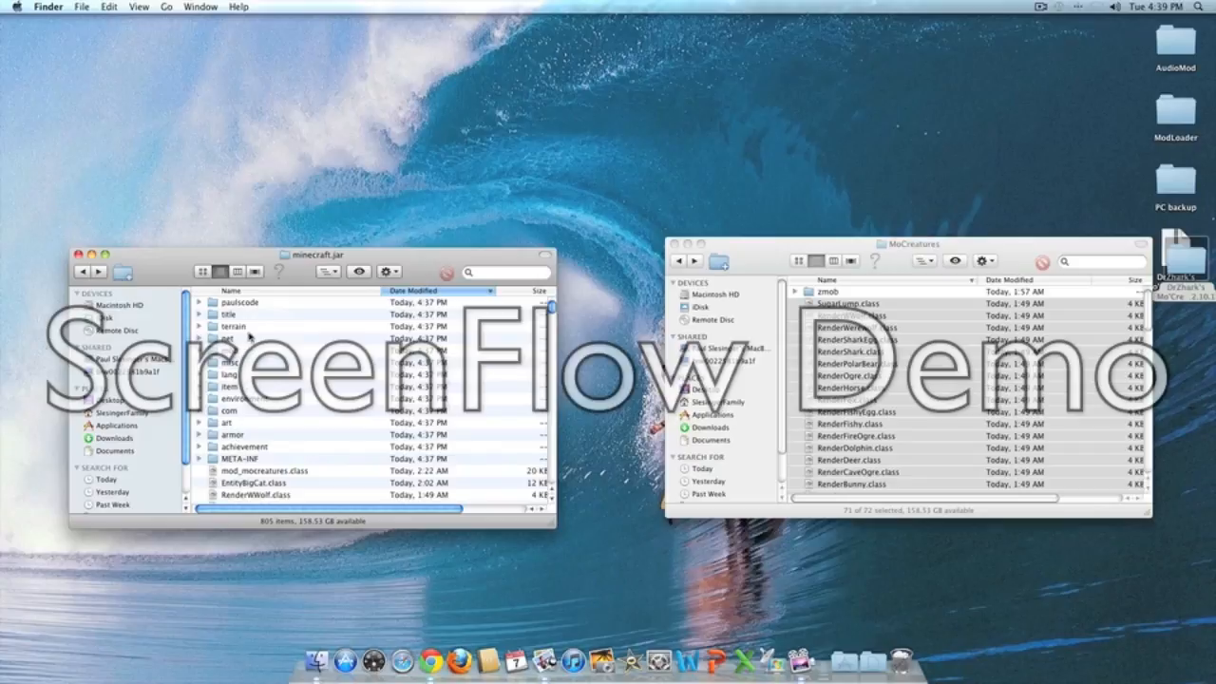
mouse_move(245, 414)
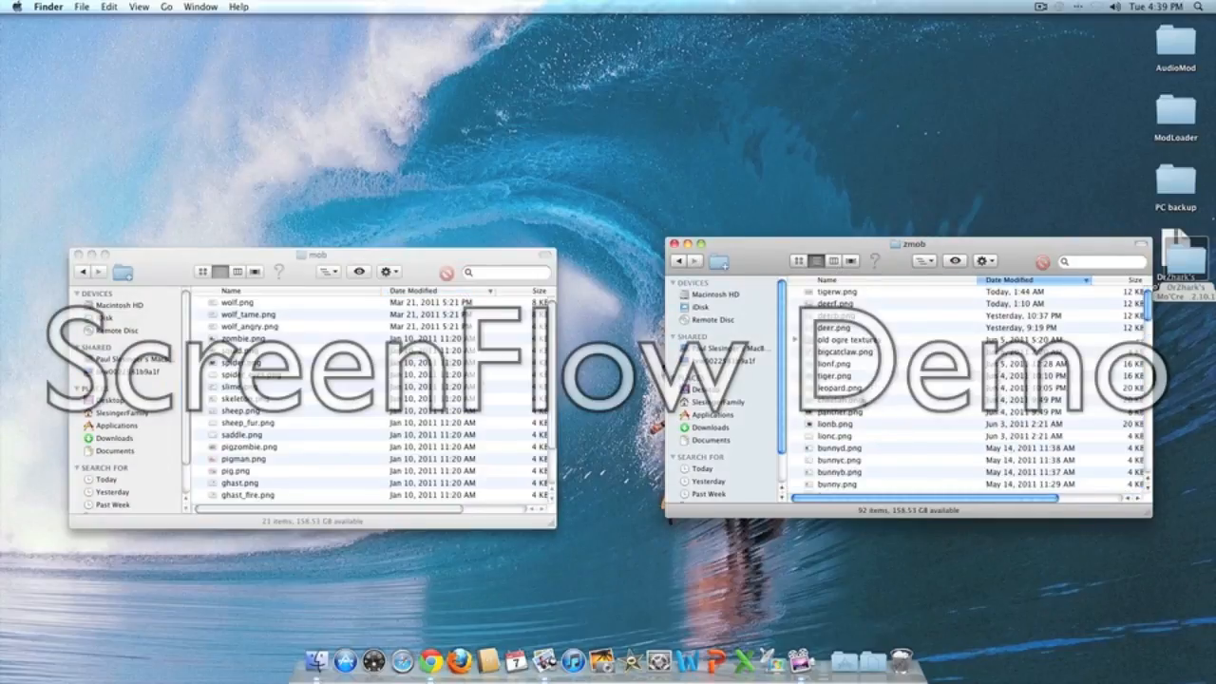
Select all items to set the minecraft folder and DrZhark's MoCreatures Mod v2.10.1 folder side by side.
key("cmd+a")
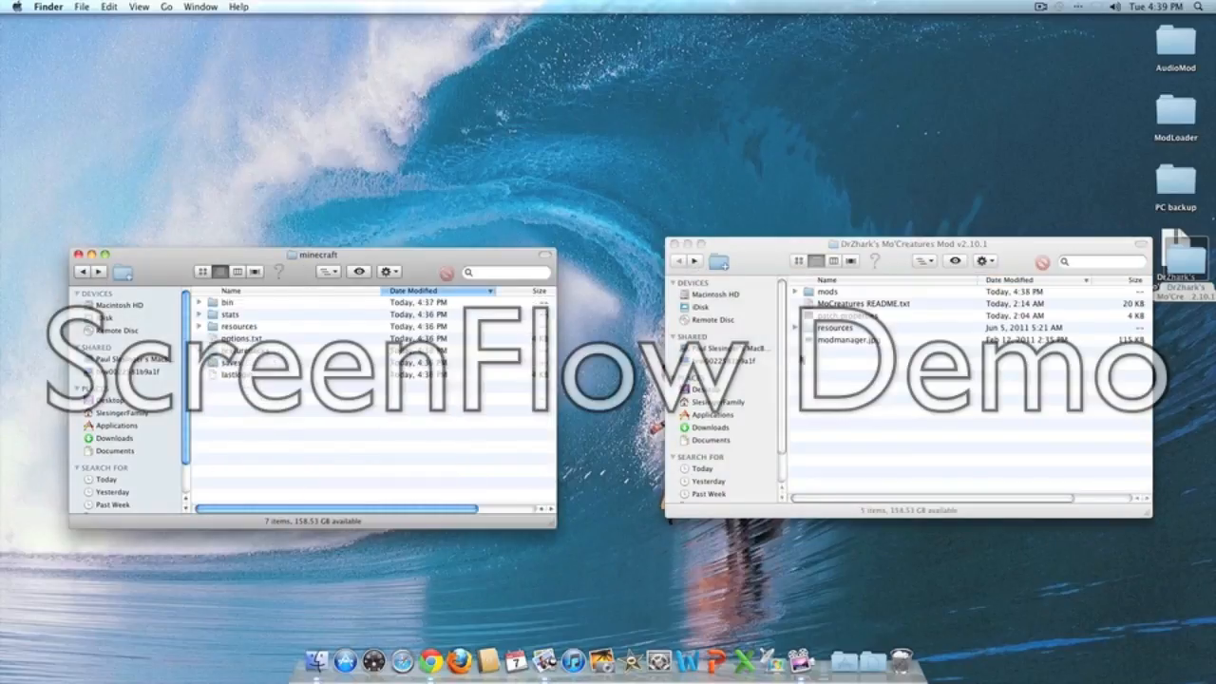
Open the Mo' Creatures resources folder and select its mod folder.
double_click(835, 327)
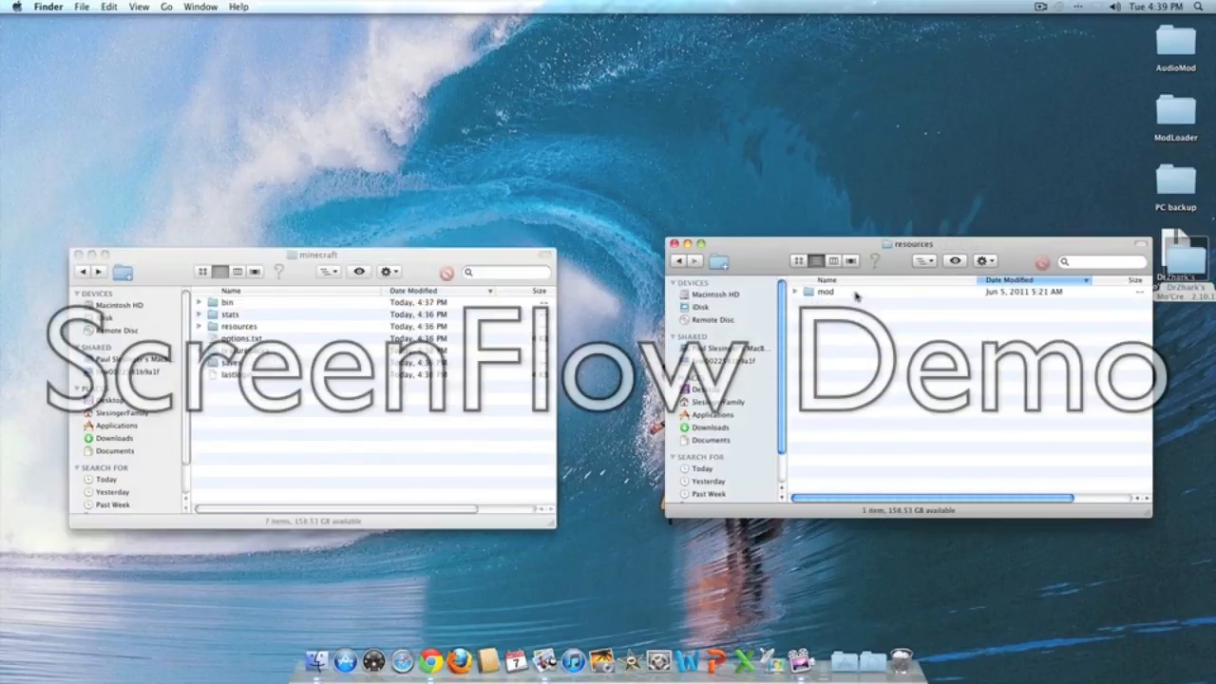
left_click(825, 293)
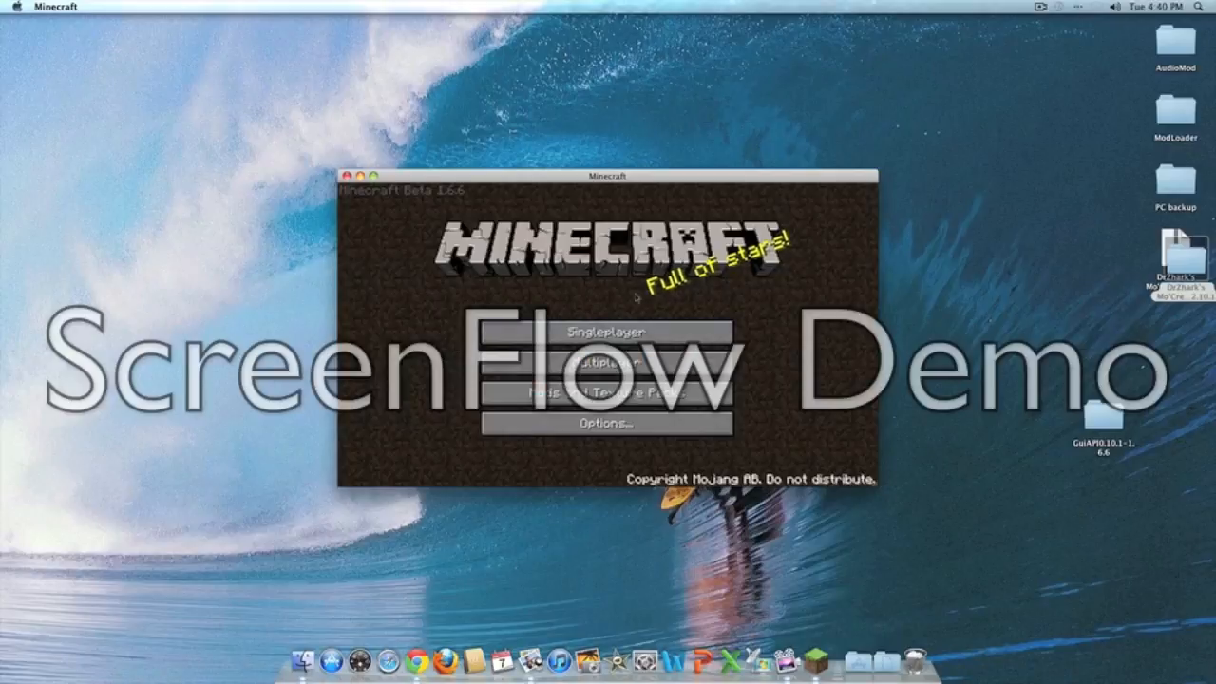
Start a new singleplayer world via Create New World and let the level generate.
left_click(604, 331)
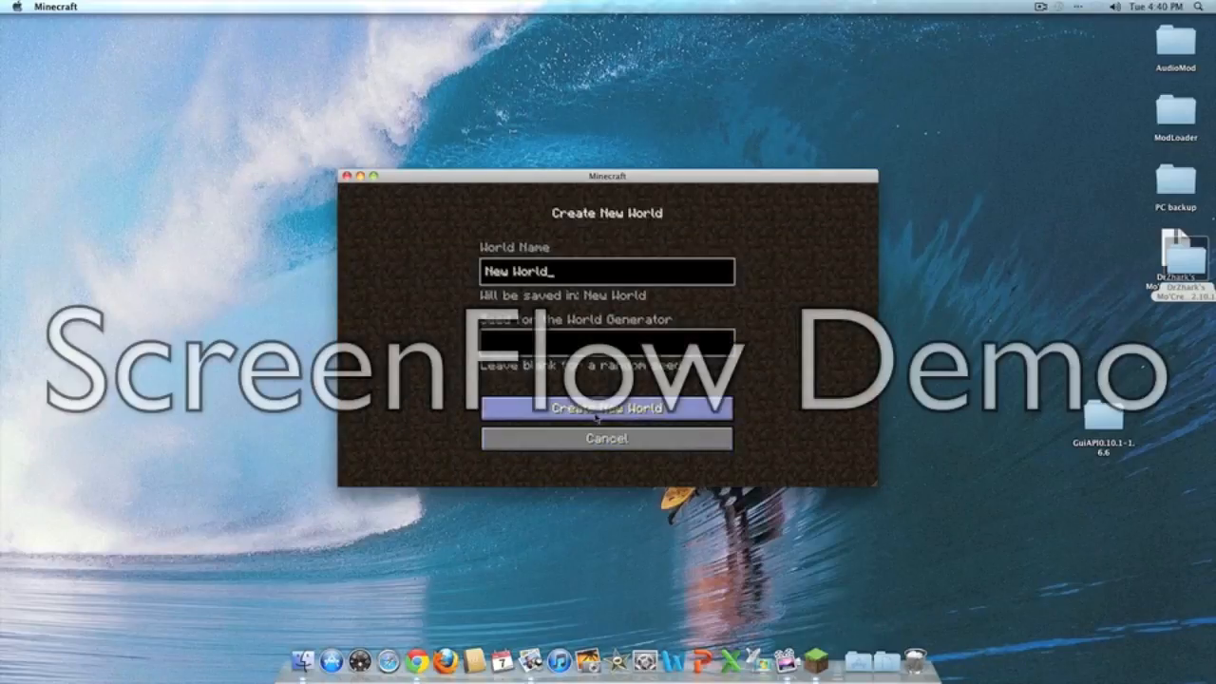
left_click(607, 407)
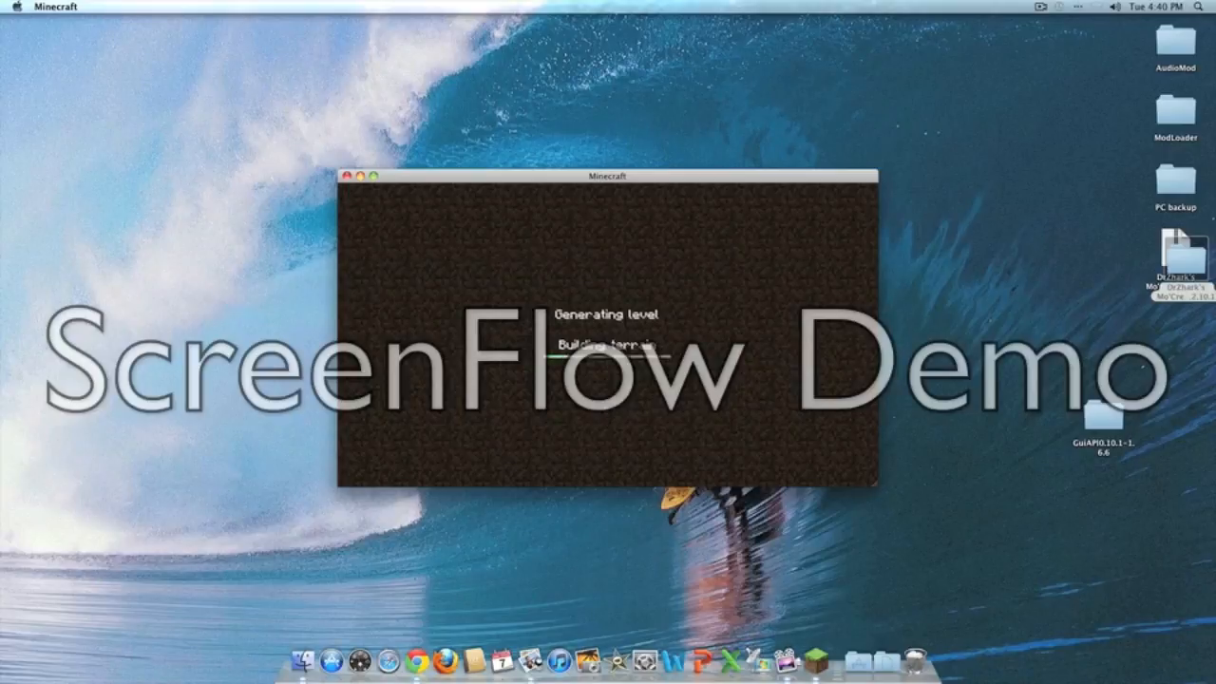
left_click(1039, 5)
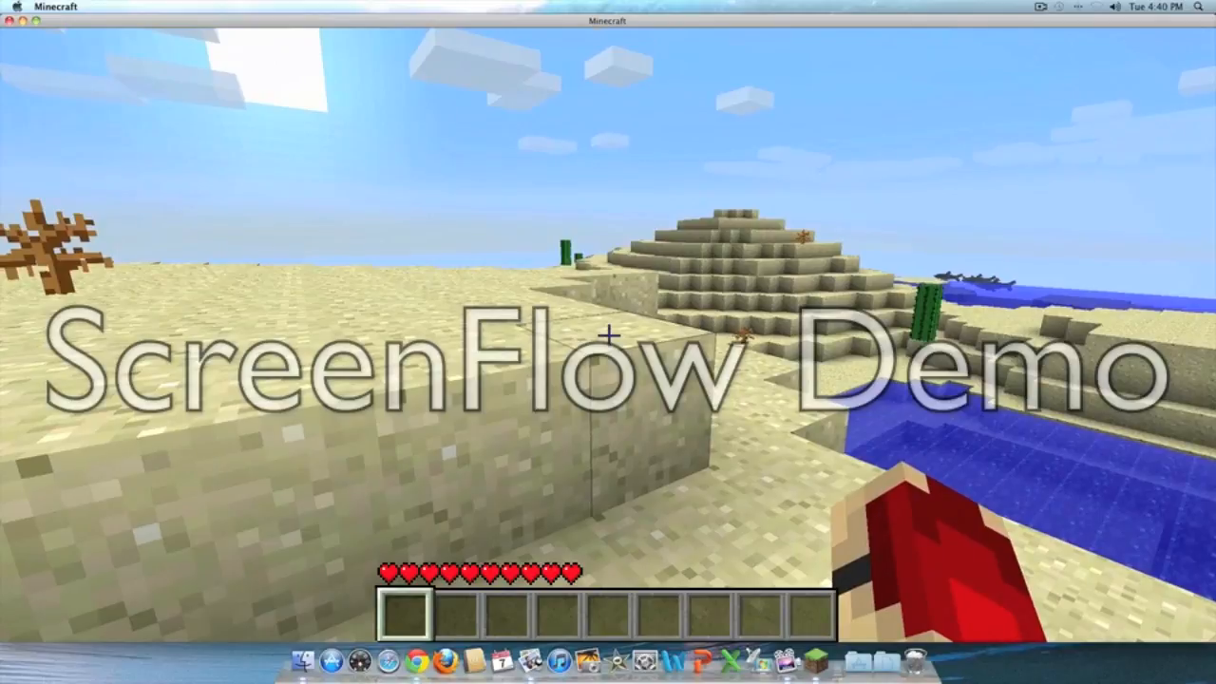
mouse_move(608, 343)
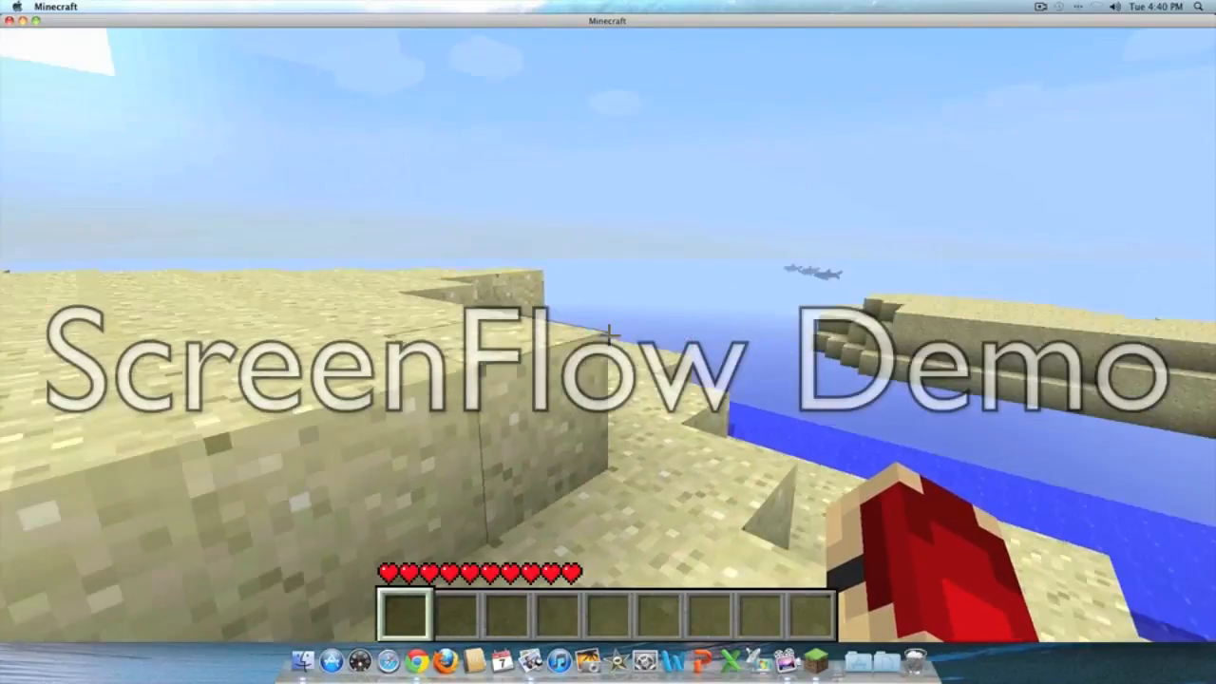
mouse_move(608, 342)
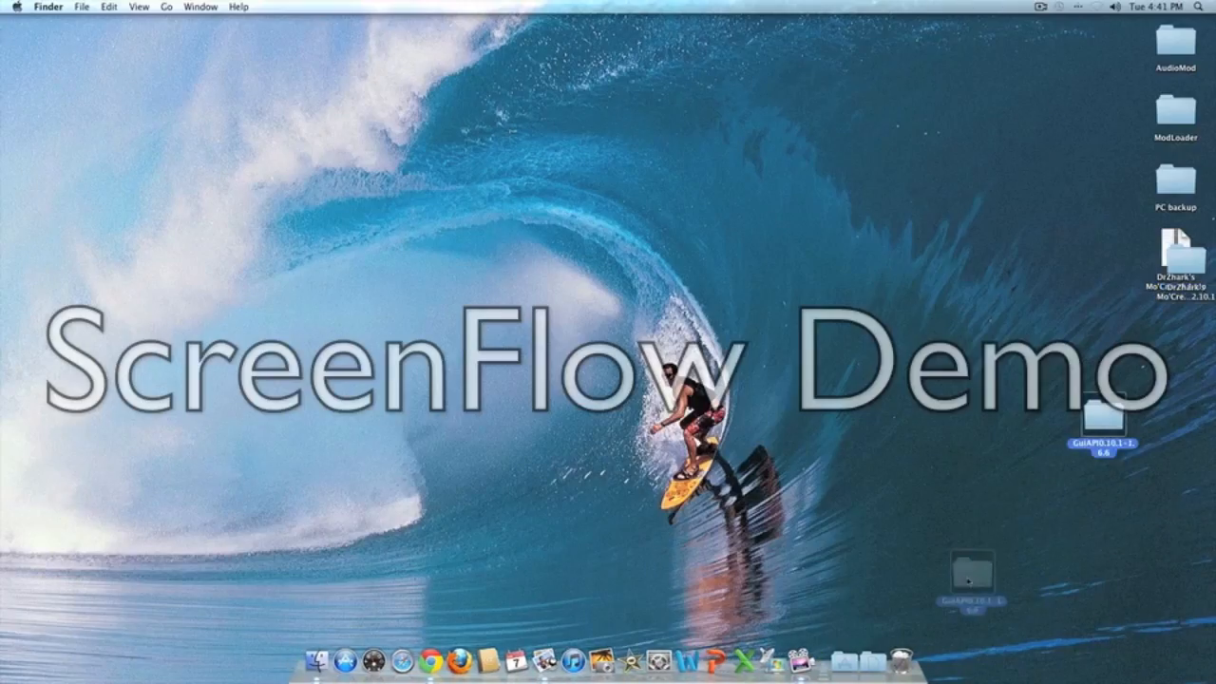
Move the leftover mod folders and zip downloads from the desktop to the Trash.
left_click_drag(1100, 428, 1004, 586)
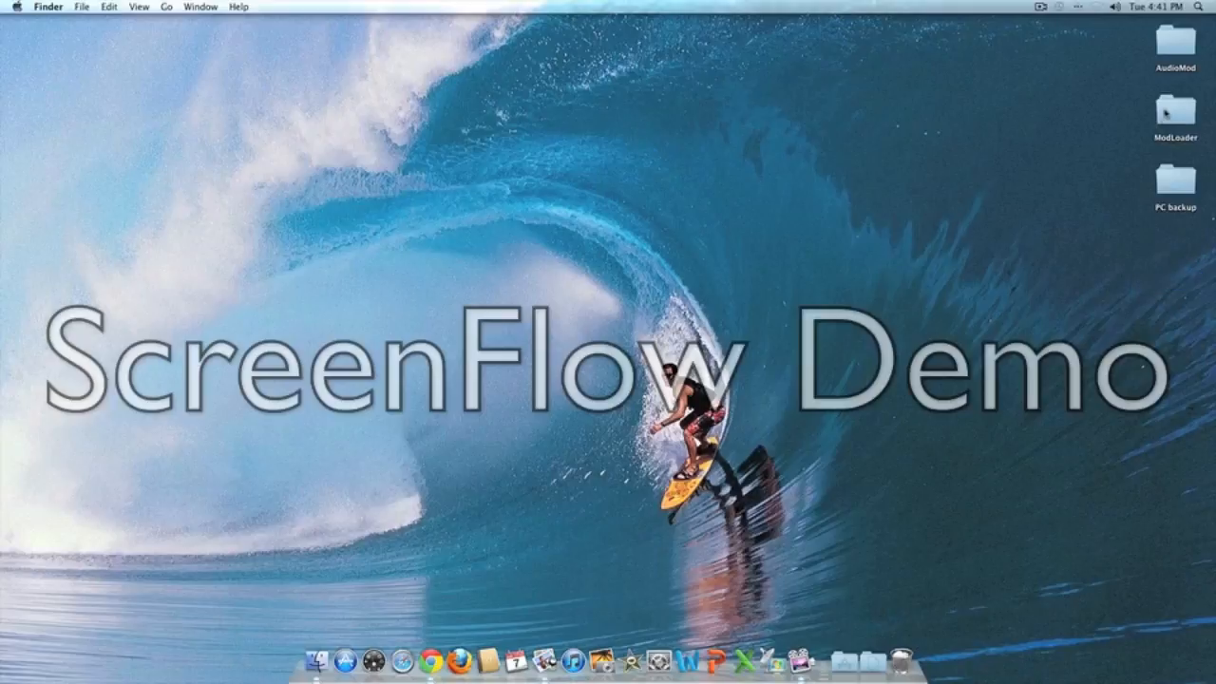
left_click(1174, 112)
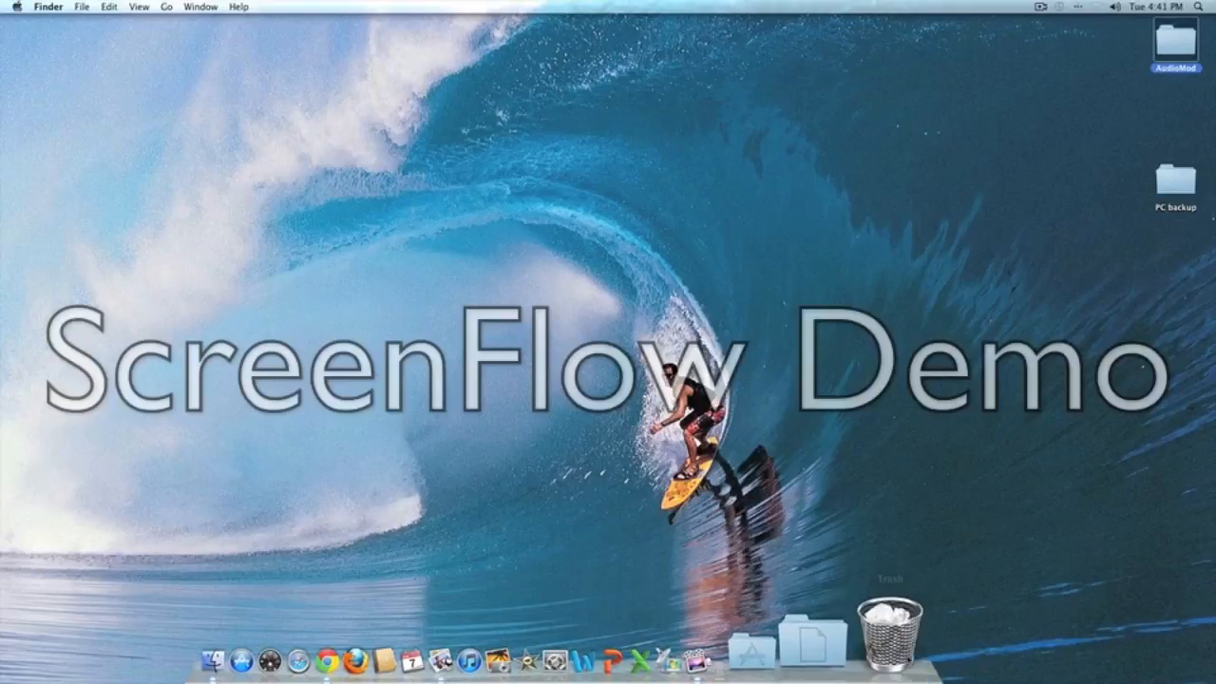
left_click(1036, 8)
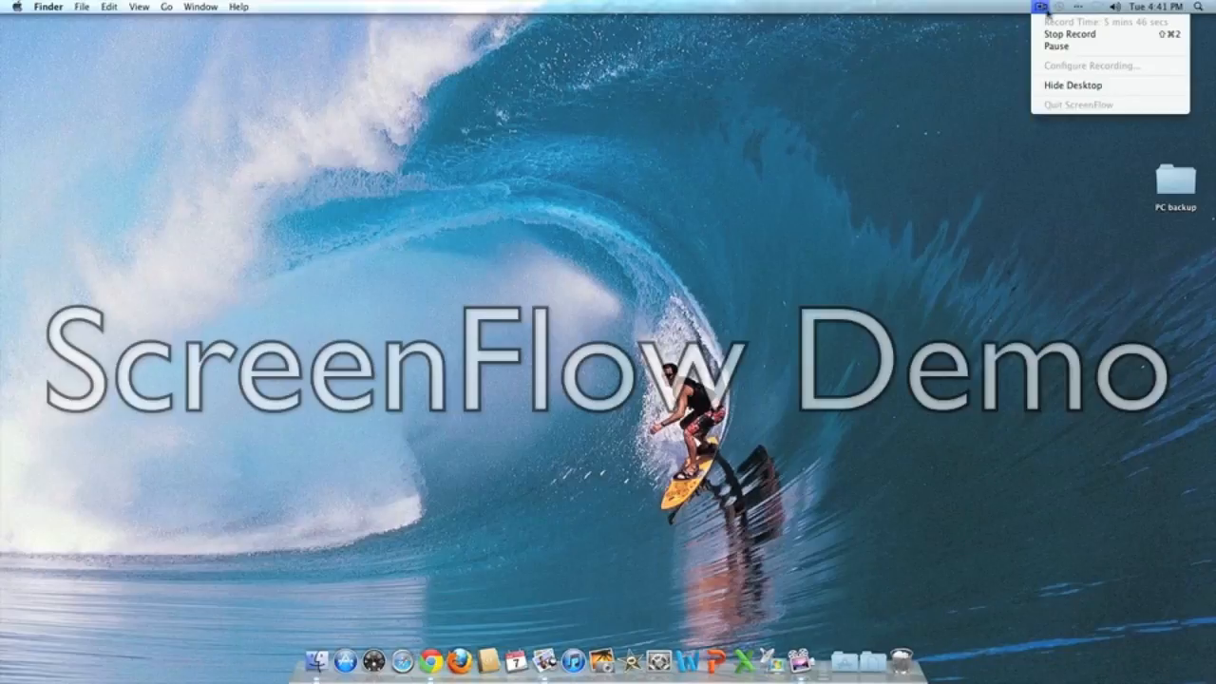
mouse_move(1068, 34)
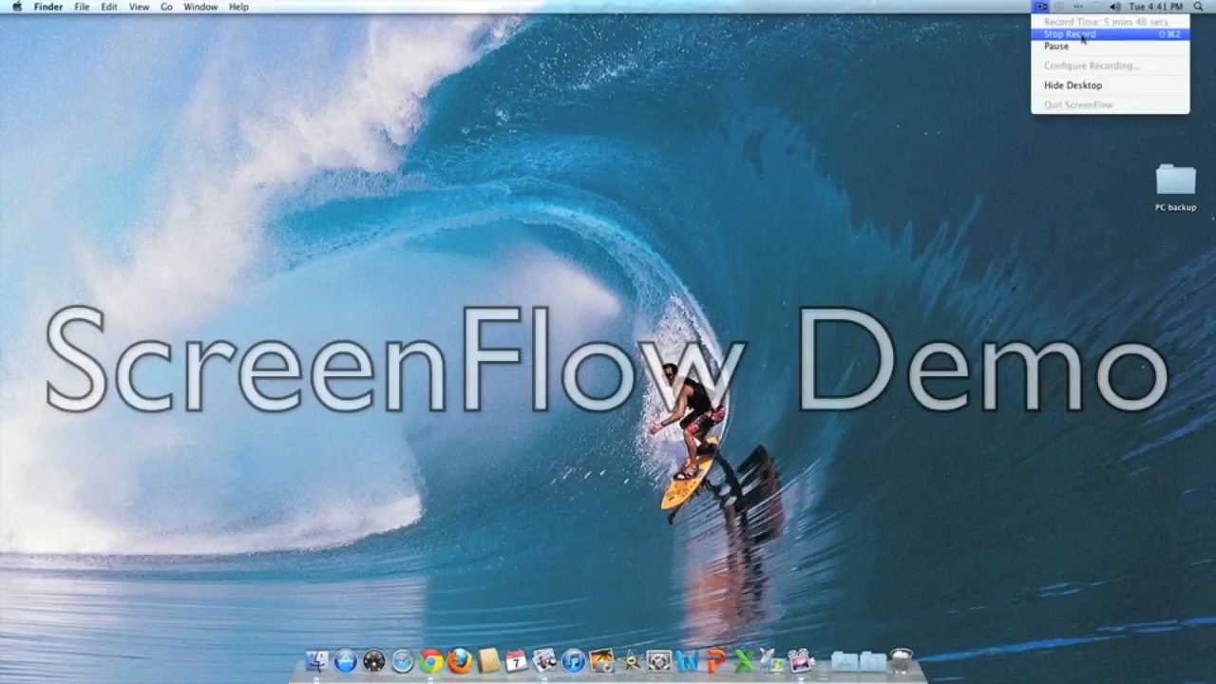